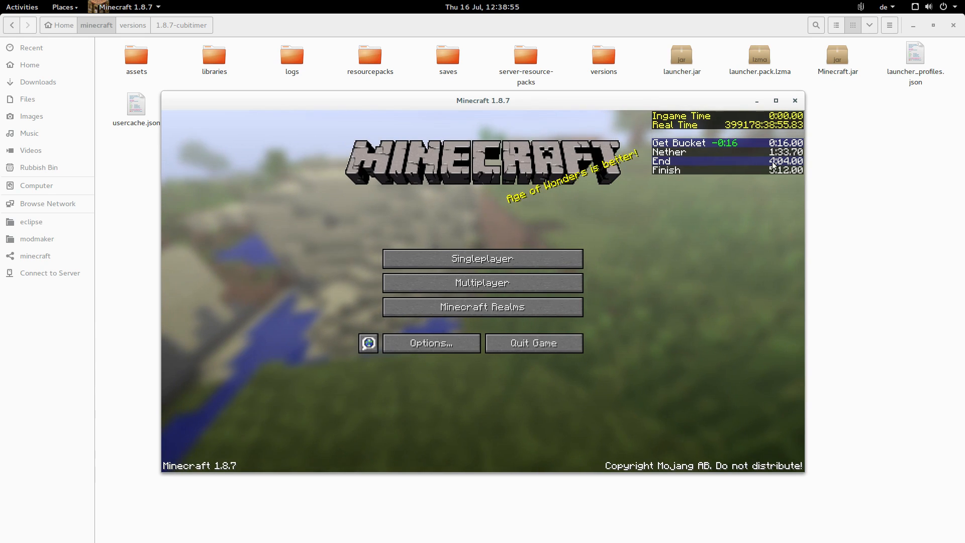
Step: Open Singleplayer and play the existing New World so the timer starts counting
click(482, 258)
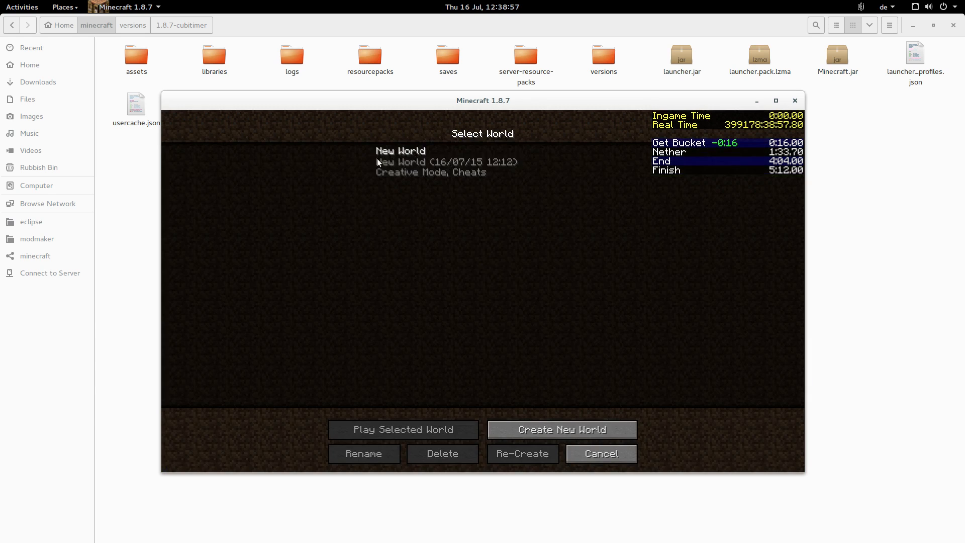
click(600, 453)
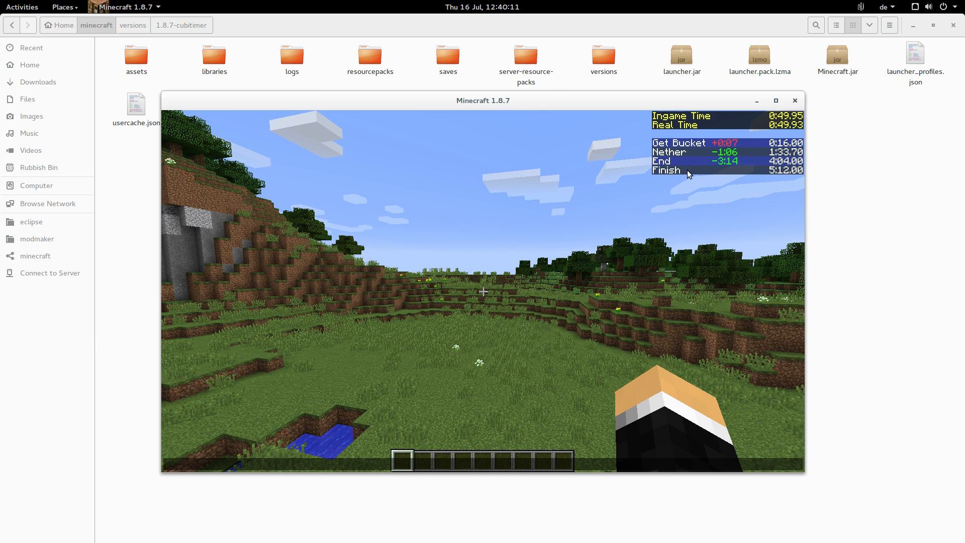
mouse_move(729, 135)
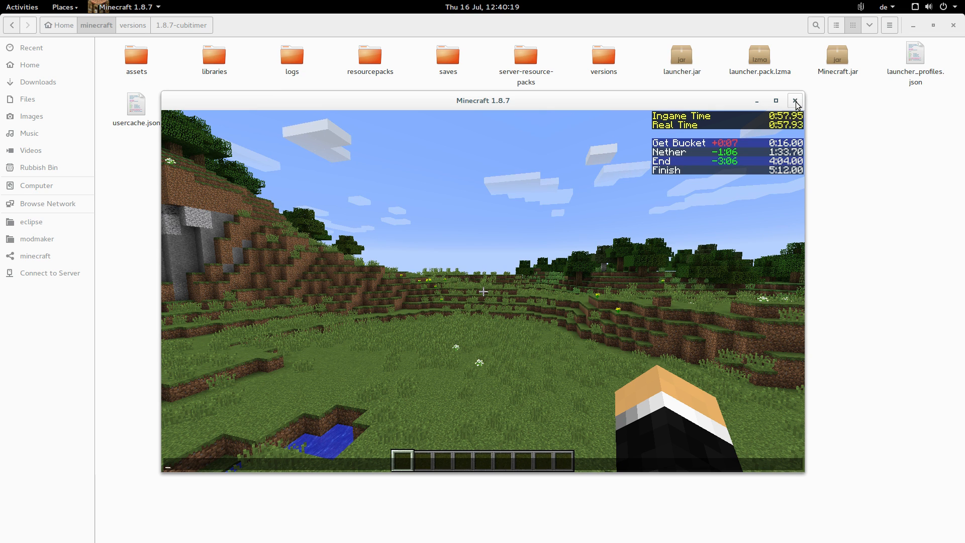
Step: Relaunch the game, rejoin New World to confirm the timer resumed, then save and quit
click(794, 101)
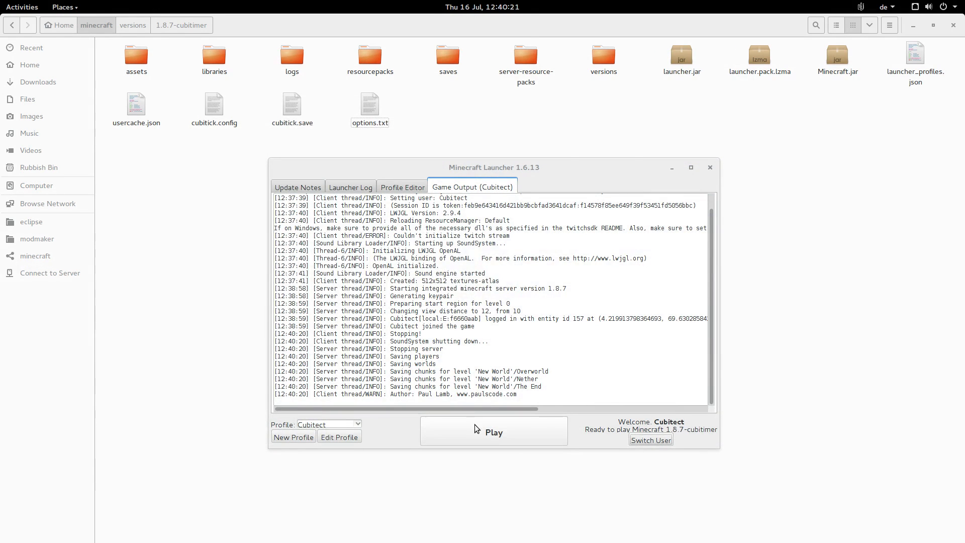
click(492, 431)
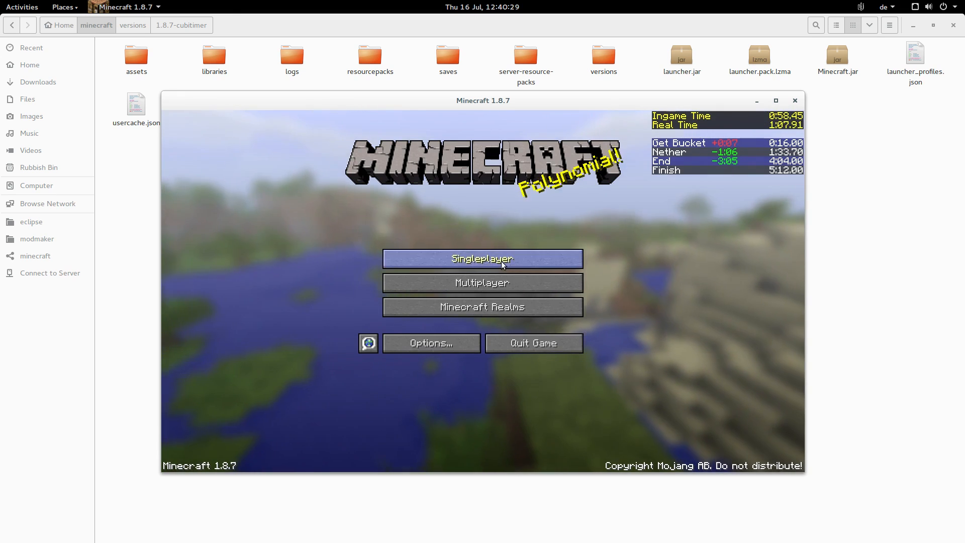
click(482, 258)
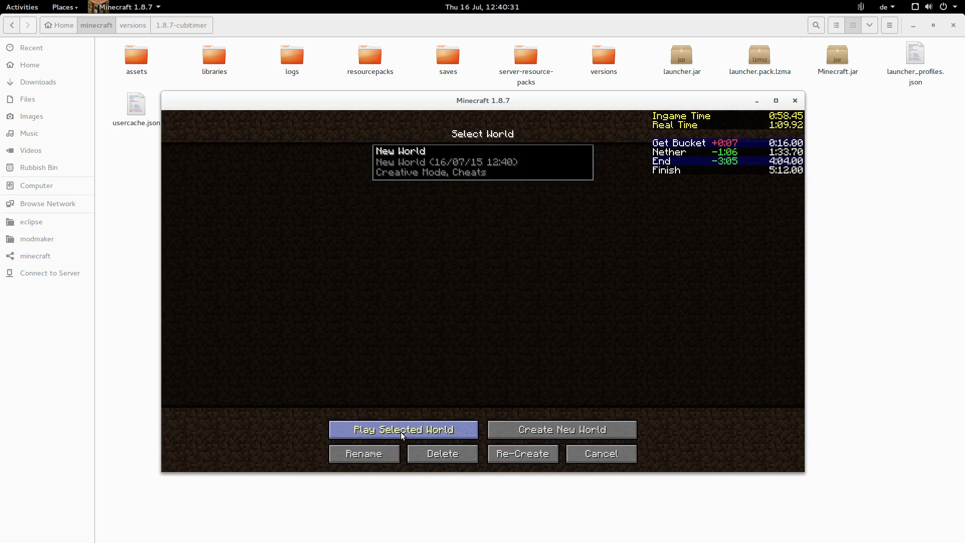
click(403, 428)
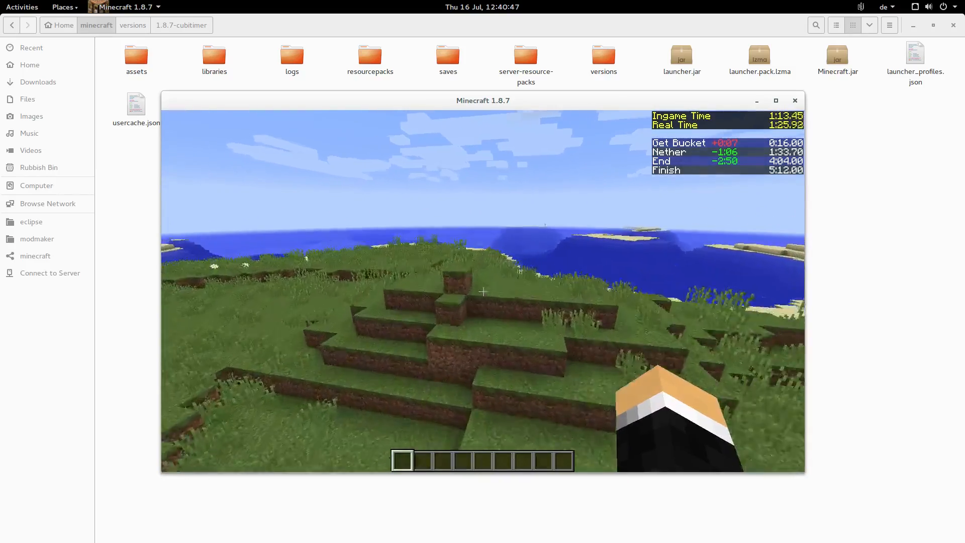
mouse_move(482, 291)
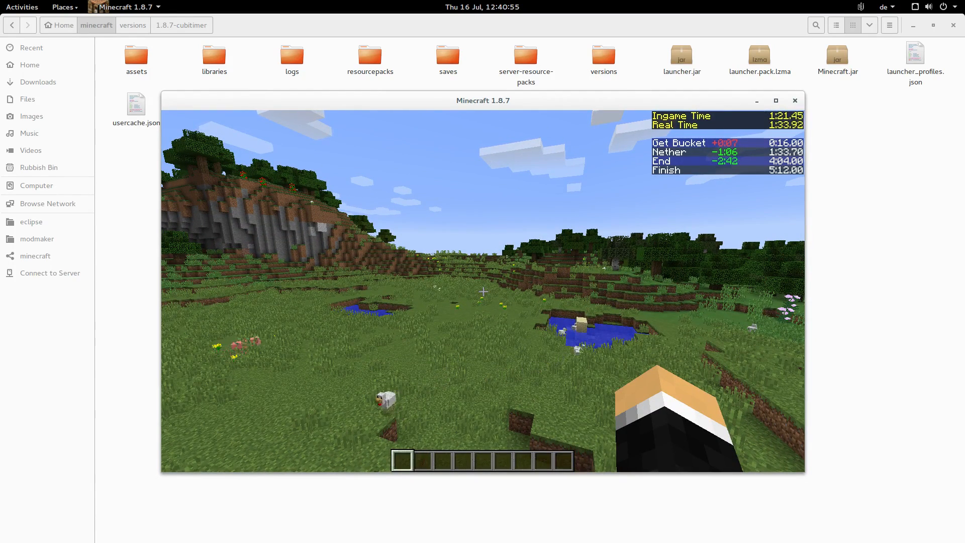
key(Escape)
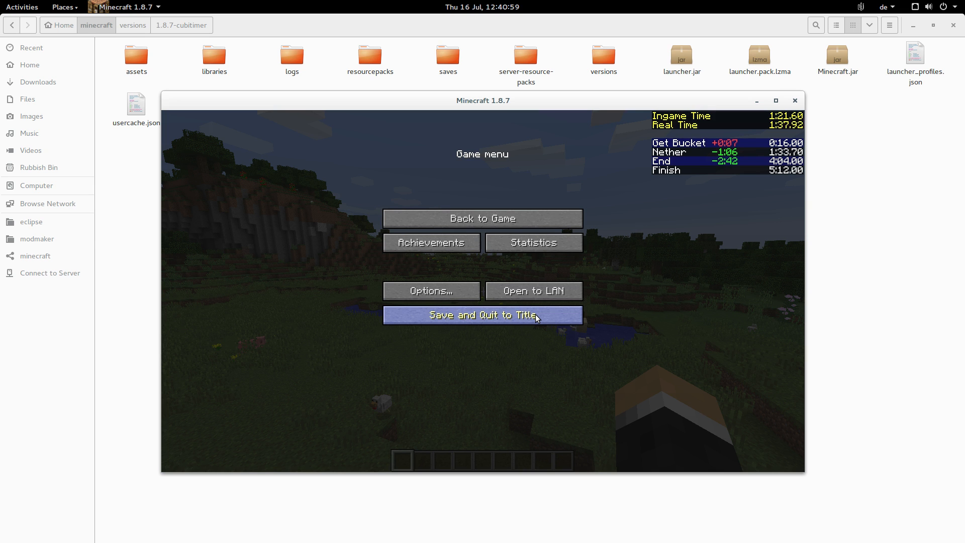
click(482, 315)
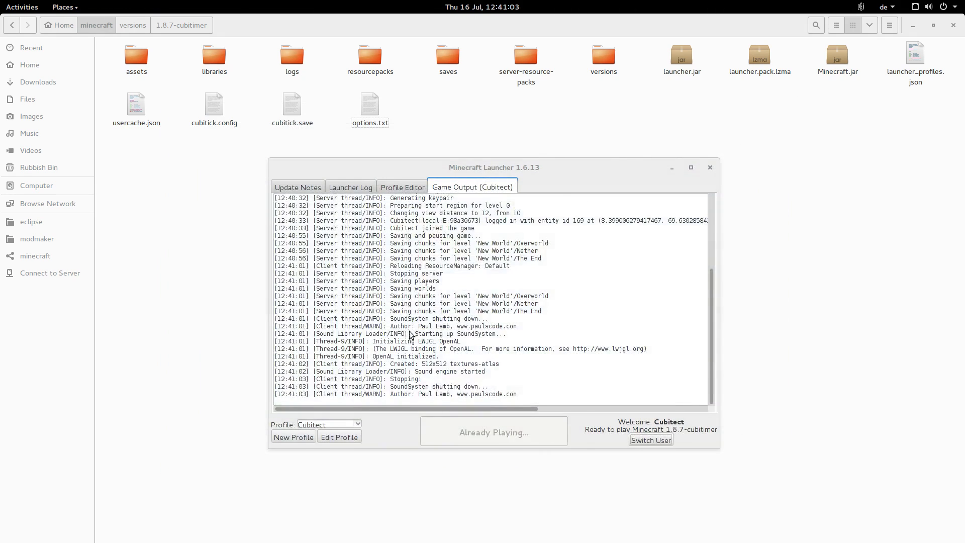
Step: Close the launcher and review cubitick.config's GUI, colour, key and split settings in gedit
click(709, 167)
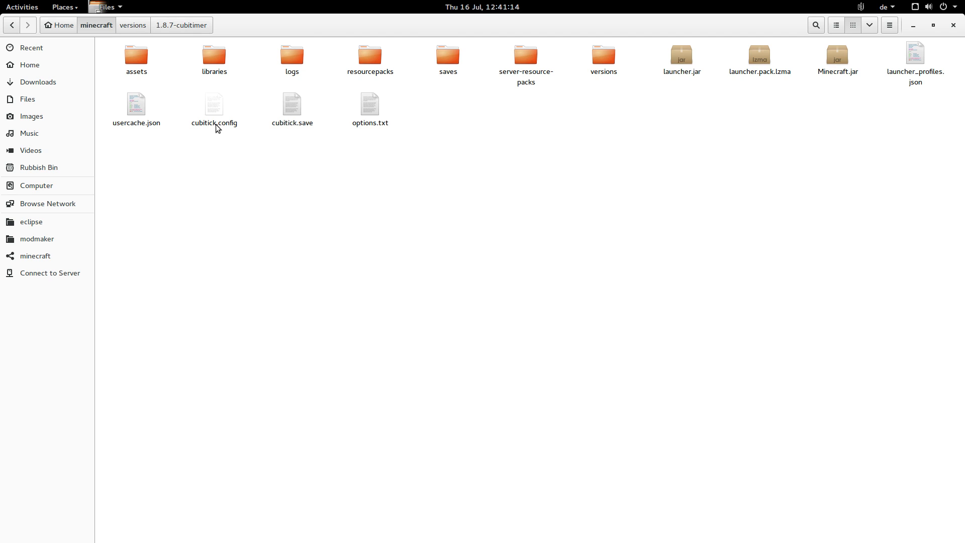
double_click(214, 105)
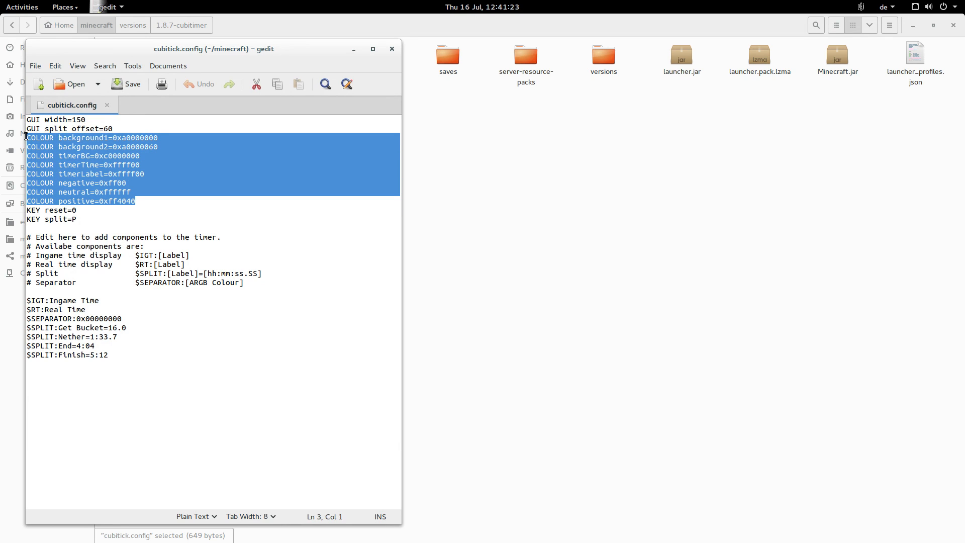
mouse_move(161, 197)
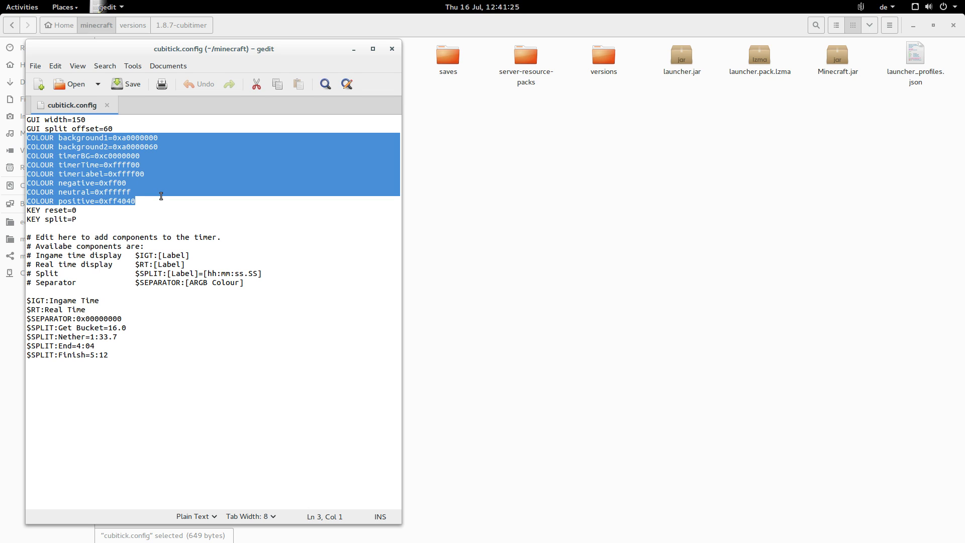
mouse_move(202, 168)
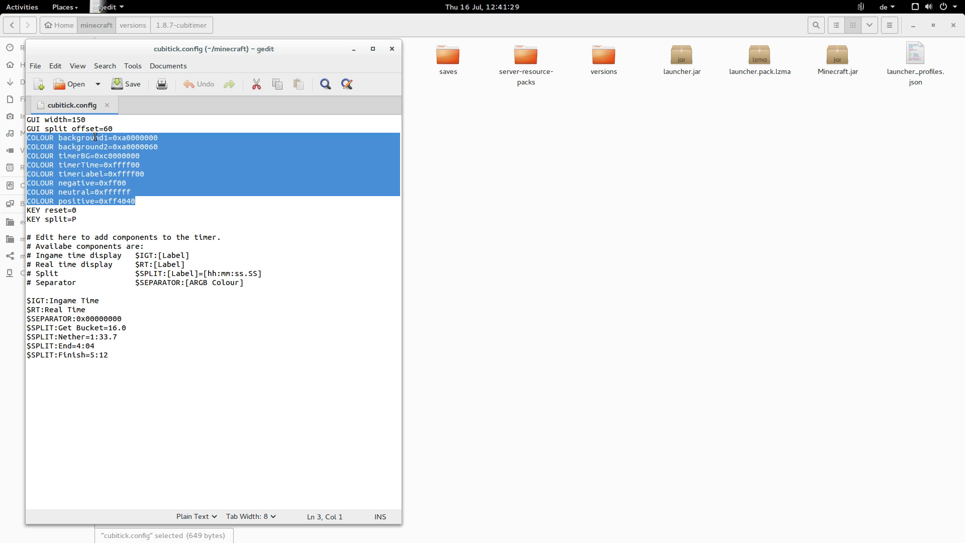
double_click(77, 120)
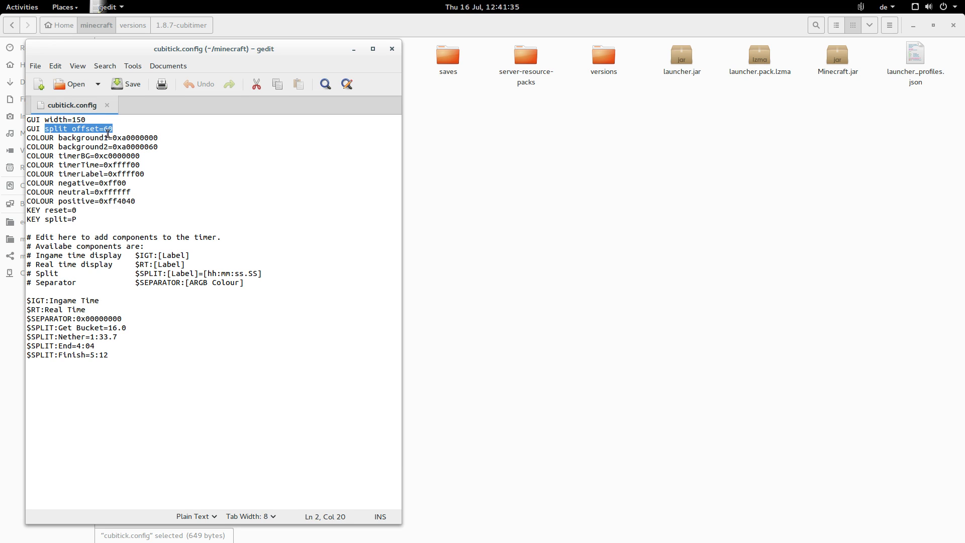
click(181, 323)
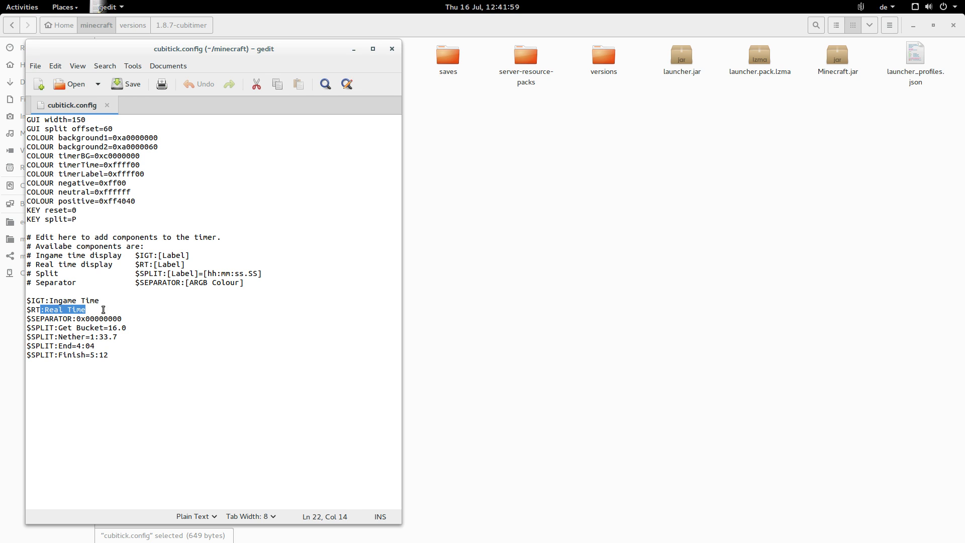
Step: Delete ':Real Time' after $RT and the $SPLIT:Finish line, then save cubitick.config
key(Delete)
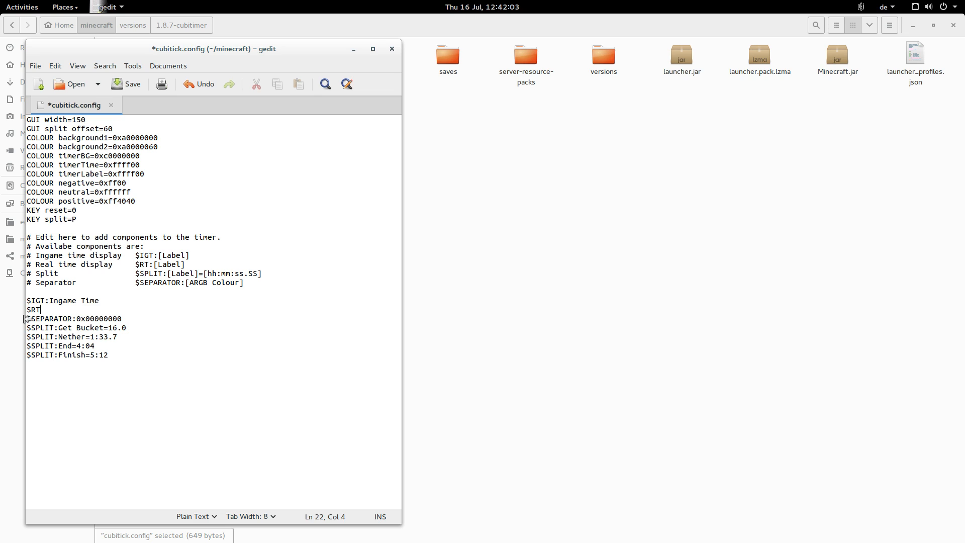
double_click(98, 318)
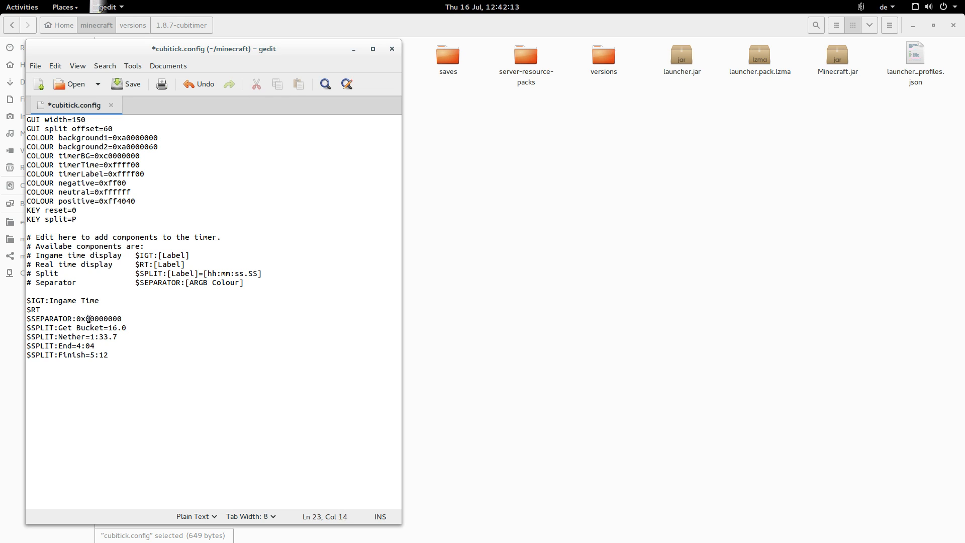
double_click(92, 318)
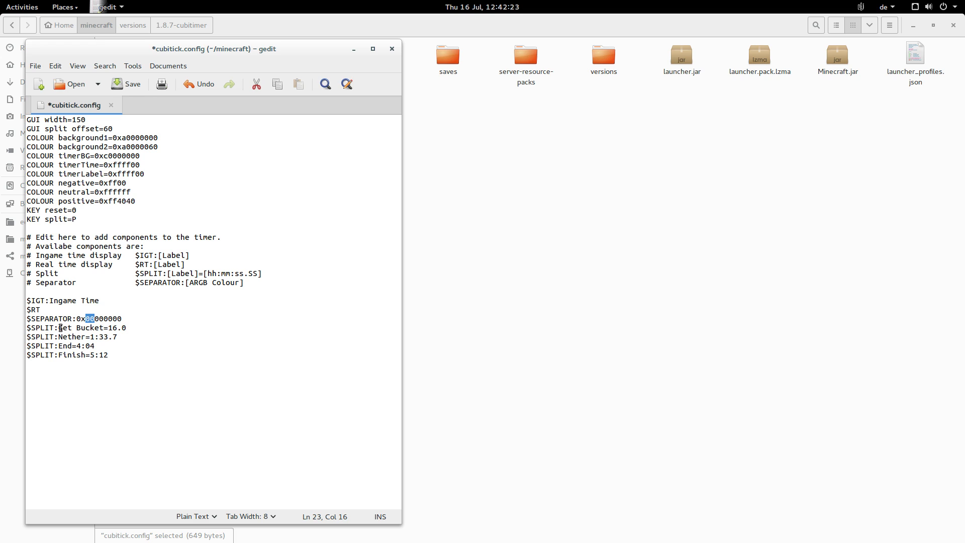
double_click(79, 327)
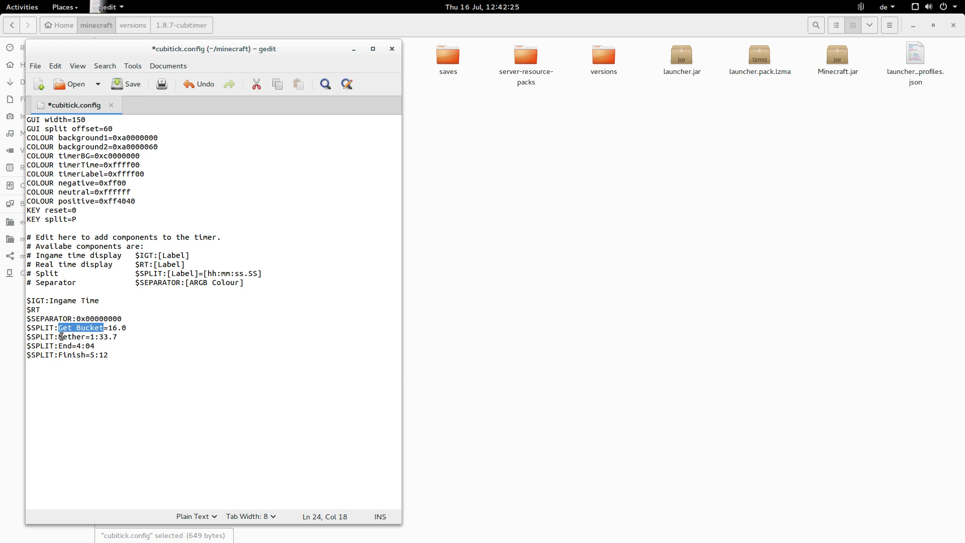
click(72, 345)
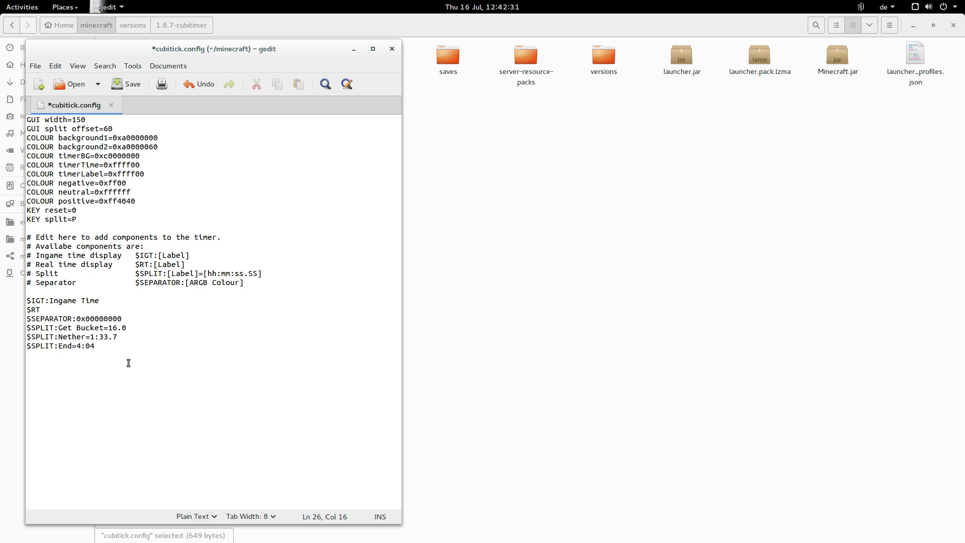
mouse_move(154, 118)
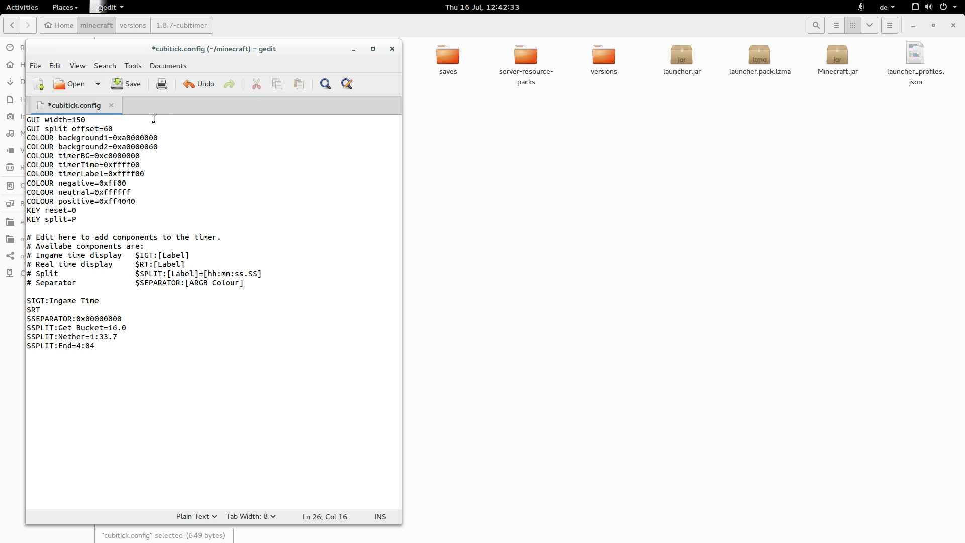
click(126, 84)
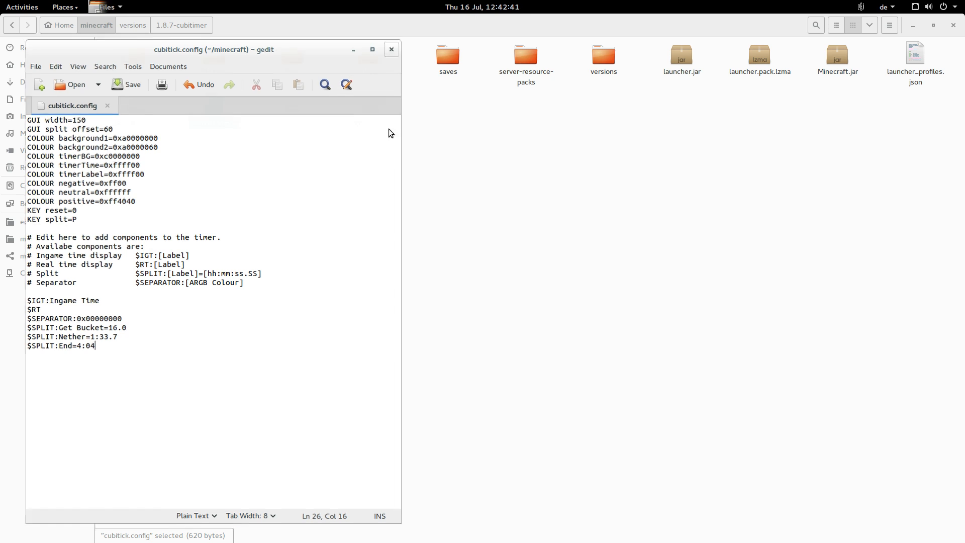
Step: Close gedit and delete the old 1.8.7-cubitimer version folder
click(391, 49)
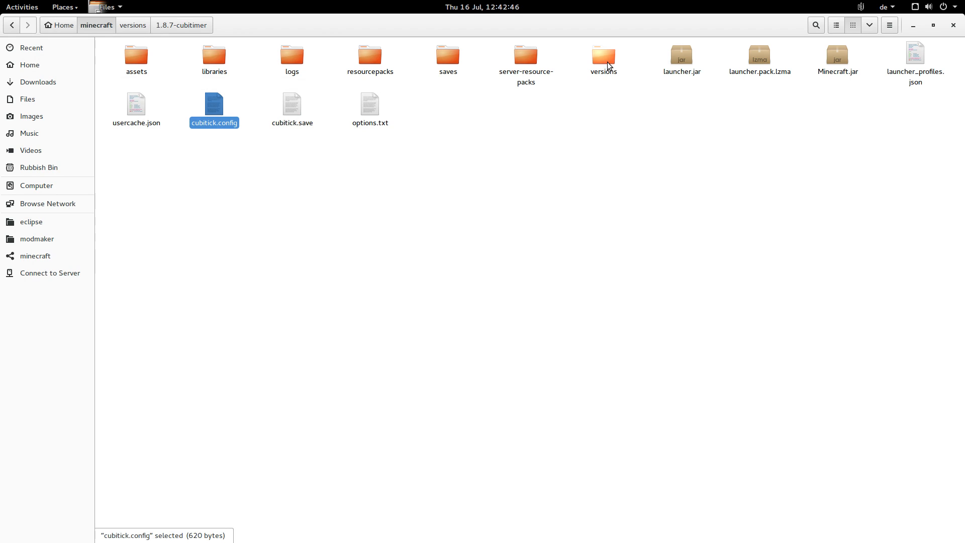
double_click(603, 56)
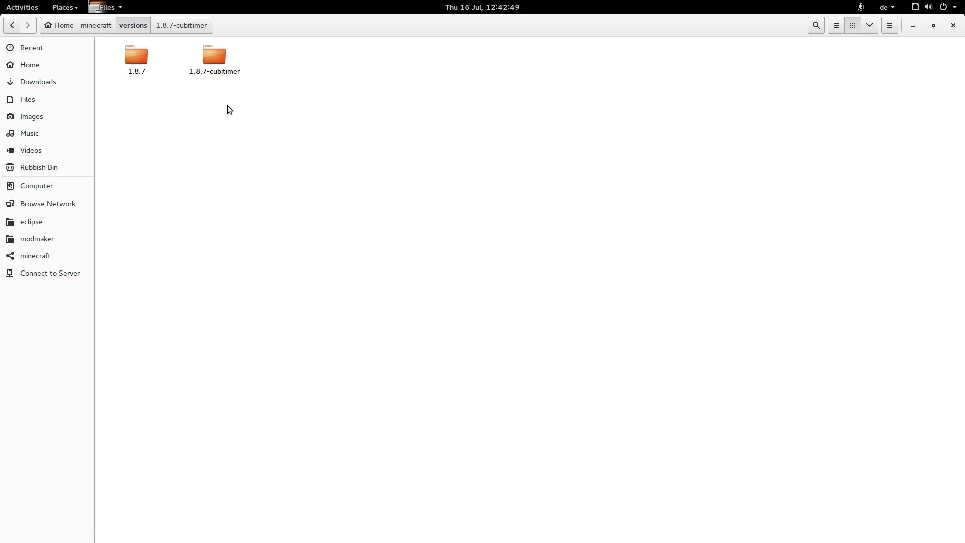
double_click(214, 55)
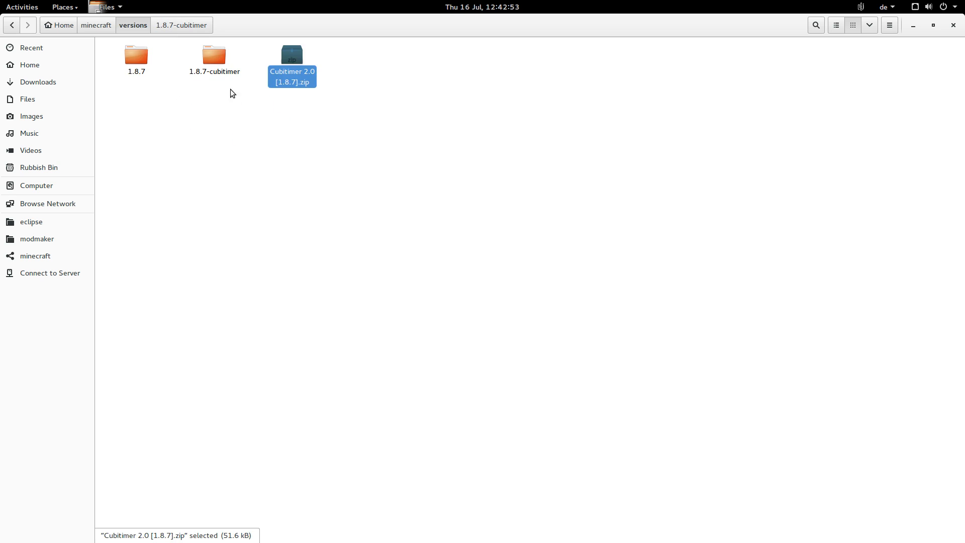
click(213, 55)
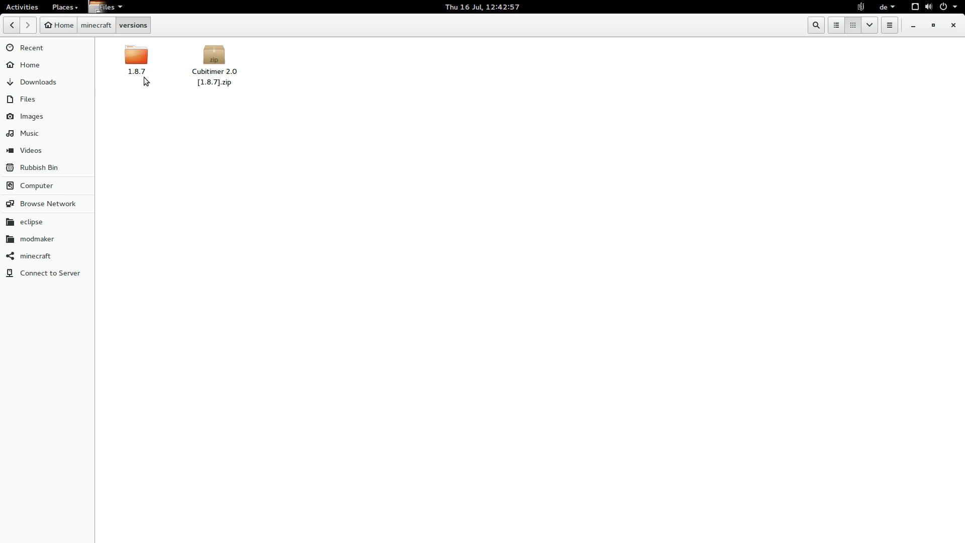
mouse_move(210, 76)
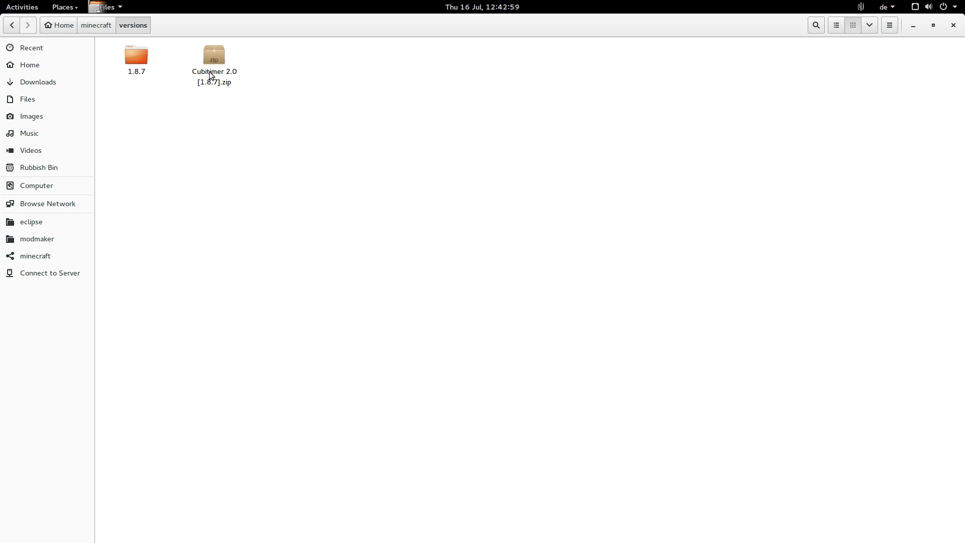
click(213, 55)
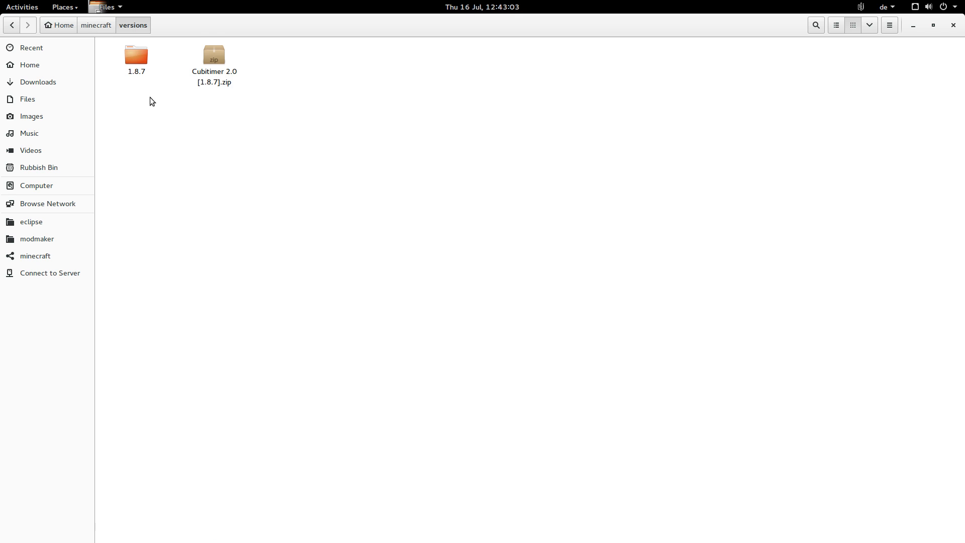
Step: Duplicate the 1.8.7 folder as 1.8.7-mod and rename its jar and json to 1.8.7-mod
click(135, 55)
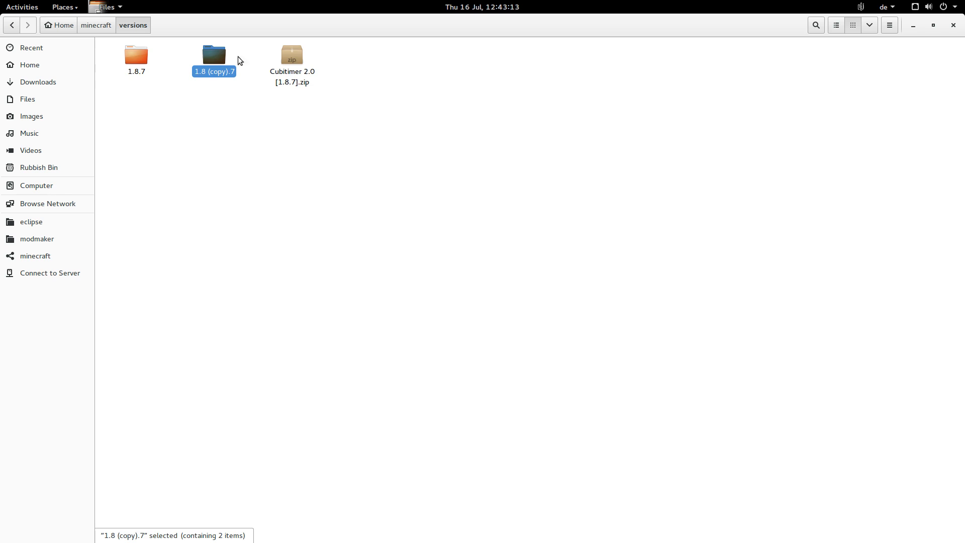
key(F2)
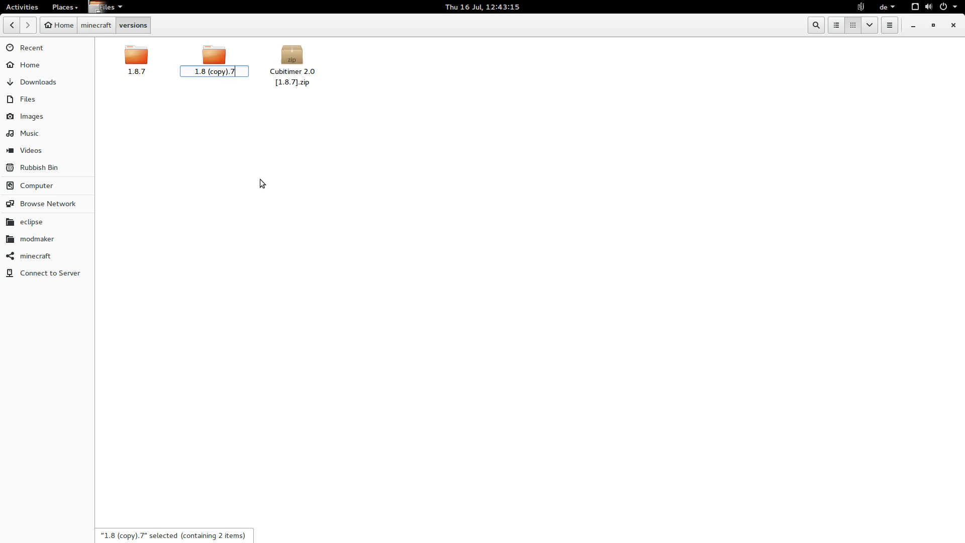
text(1.8.7)
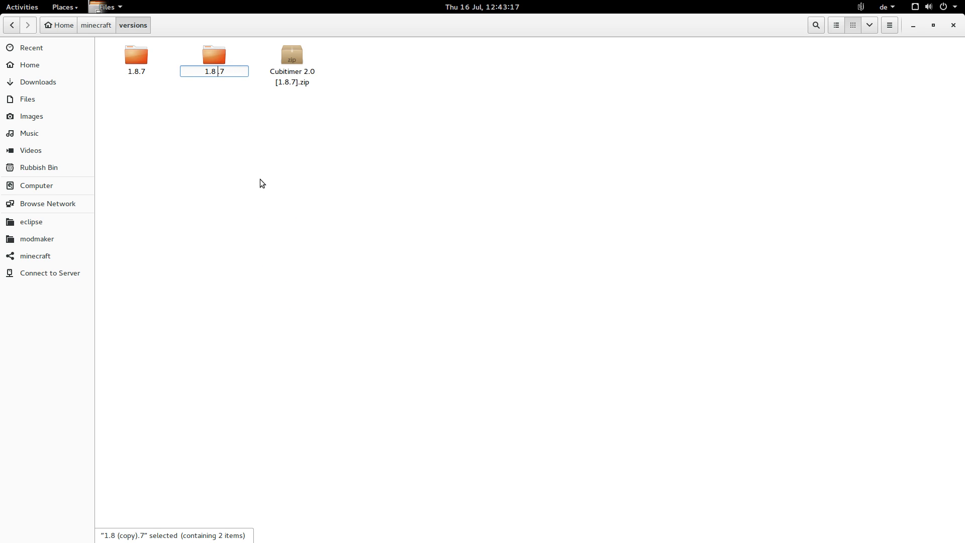
text(-mod)
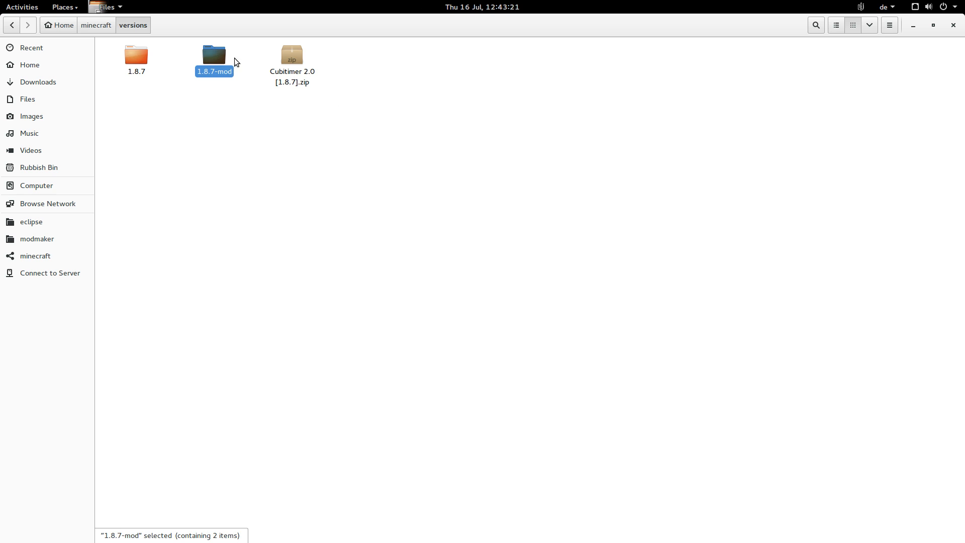
right_click(135, 55)
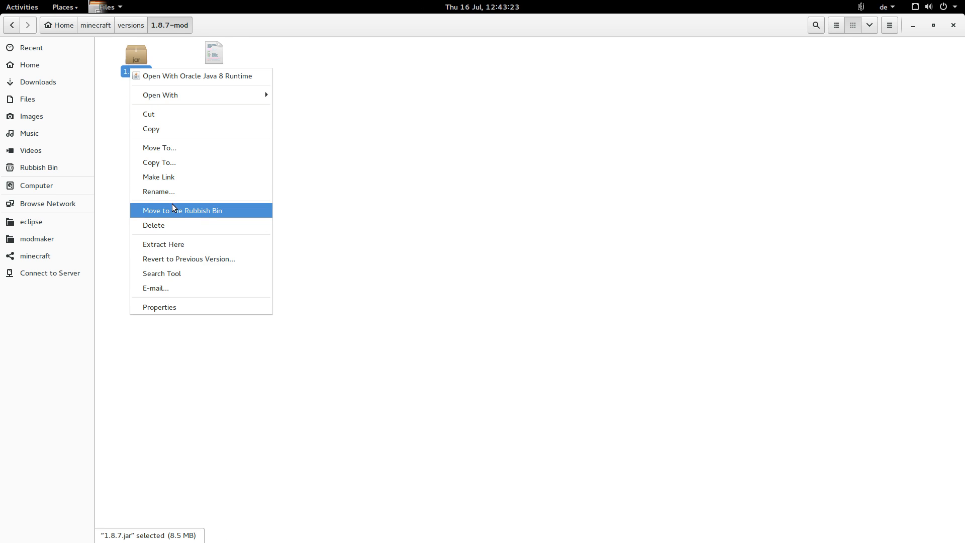
click(159, 191)
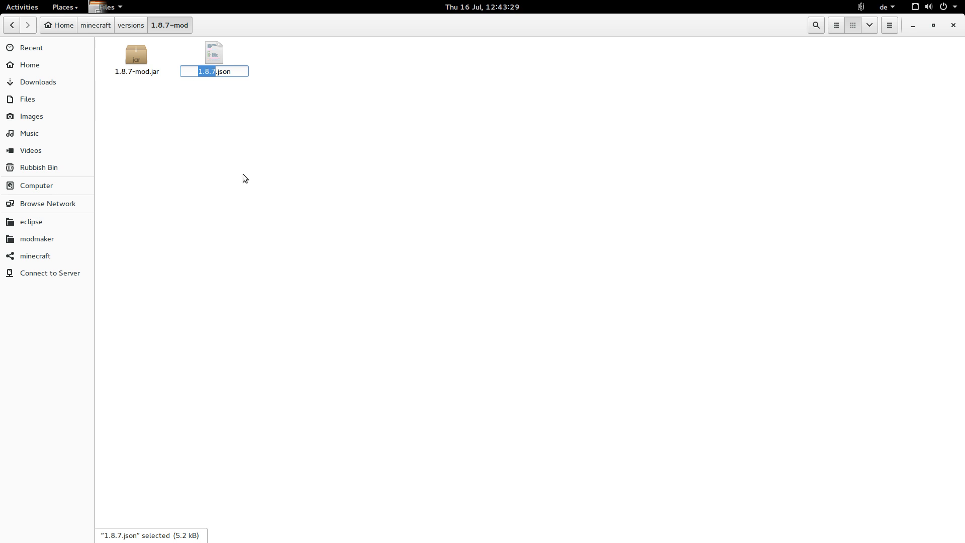
text(-mod)
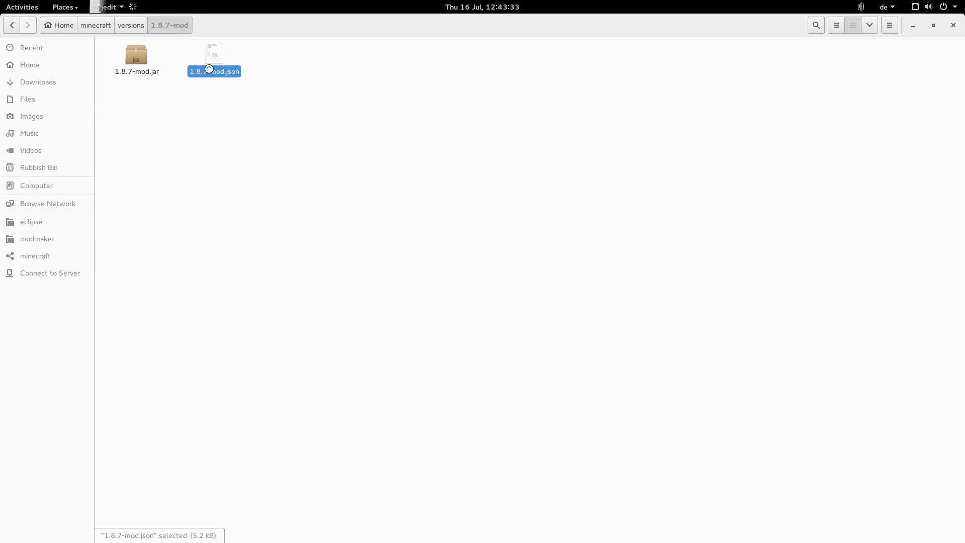
Step: Append -mod to the id in 1.8.7-mod.json so it reads 1.8.7-mod, and save
double_click(213, 52)
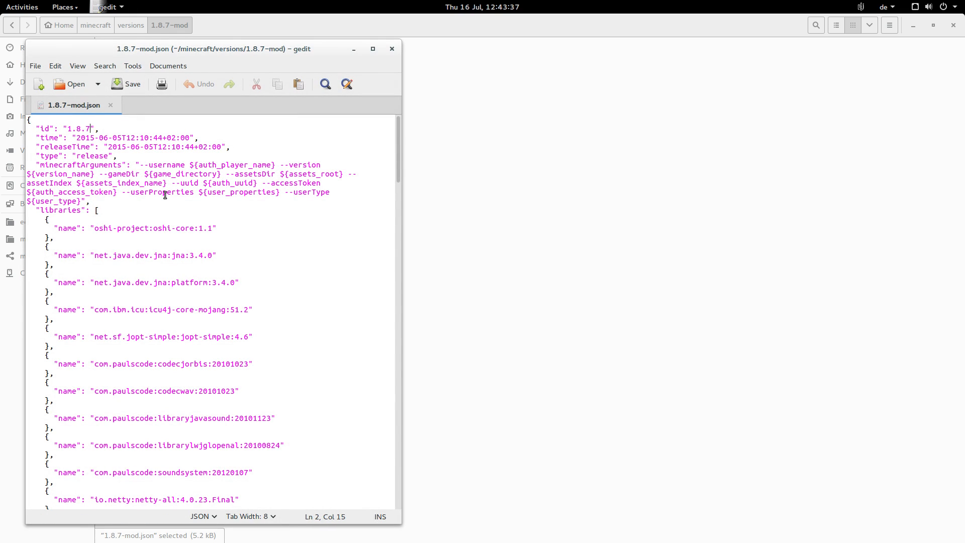
text(-mod)
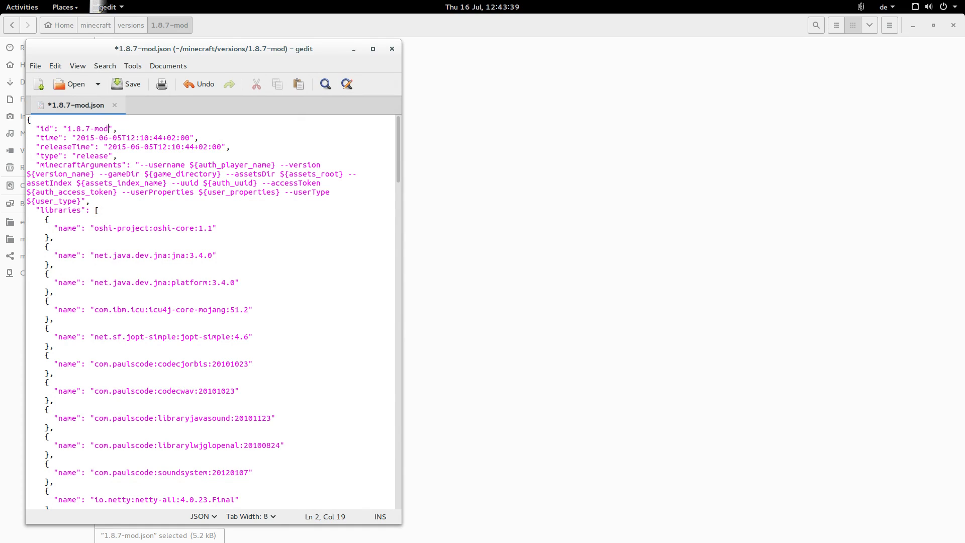
click(126, 84)
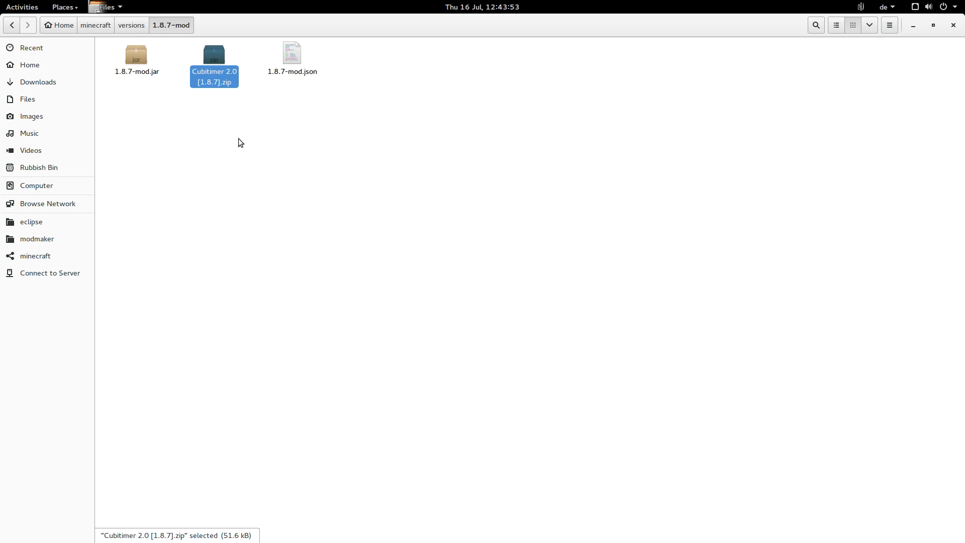
Step: Select the Cubitimer zip with the 1.8.7-mod jar and bring up their Open With options
right_click(136, 58)
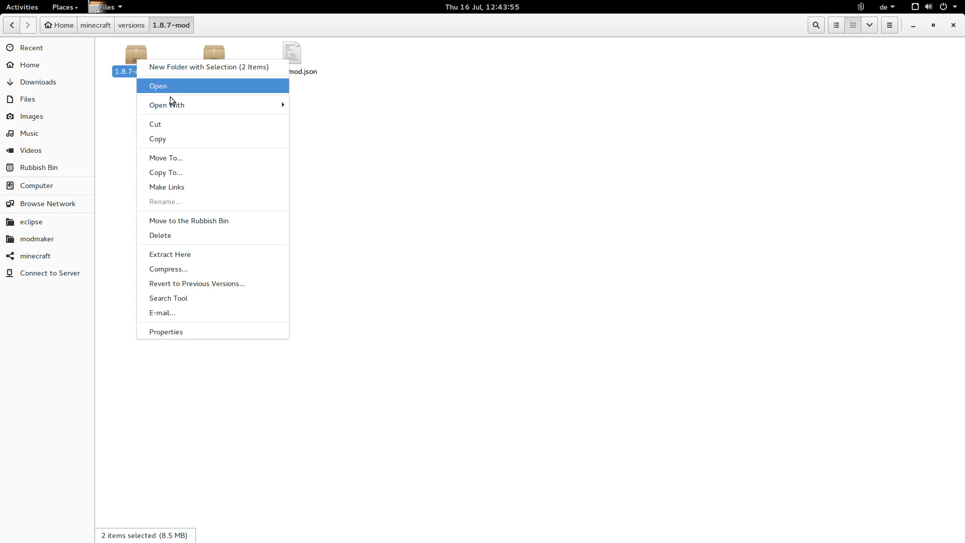
mouse_move(166, 105)
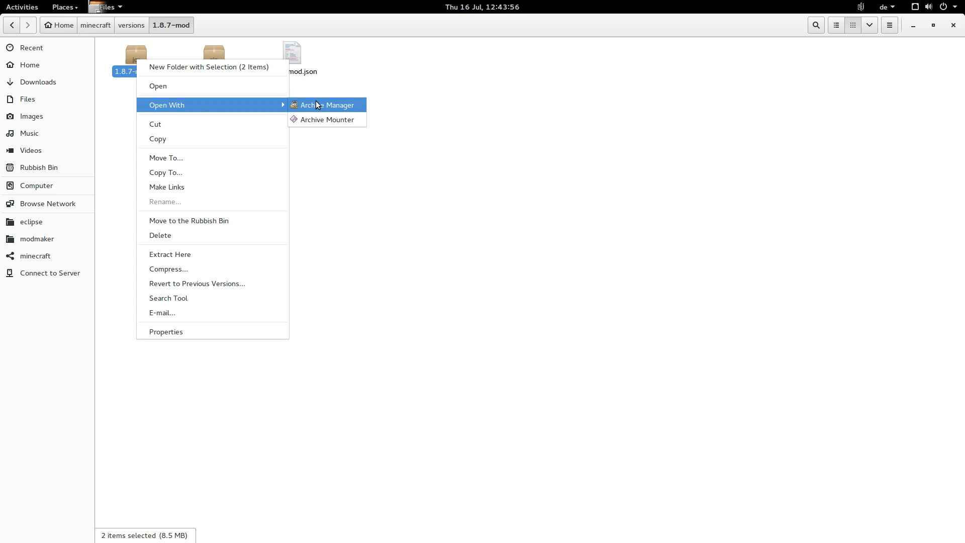
Step: Open both archives and drag all Cubitimer class files into 1.8.7-mod.jar
click(326, 104)
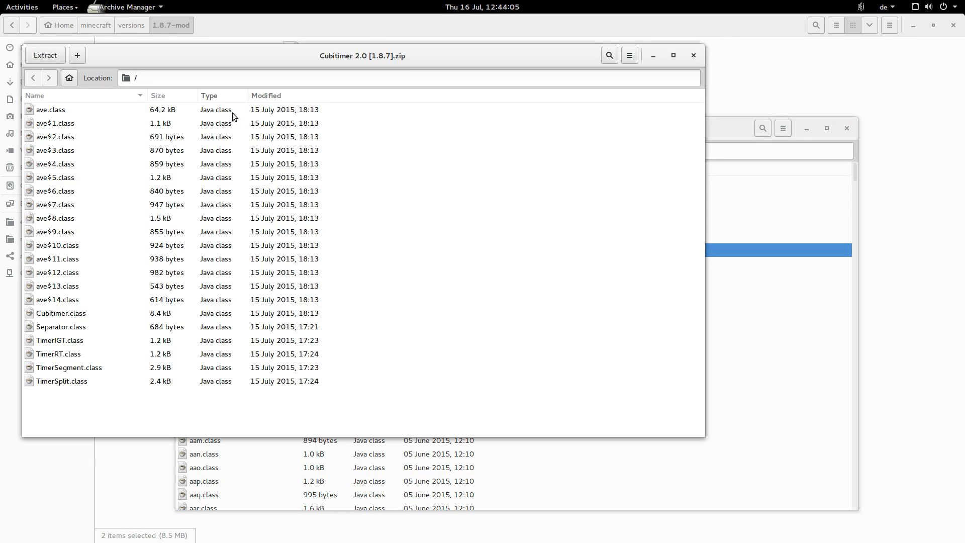
mouse_move(139, 195)
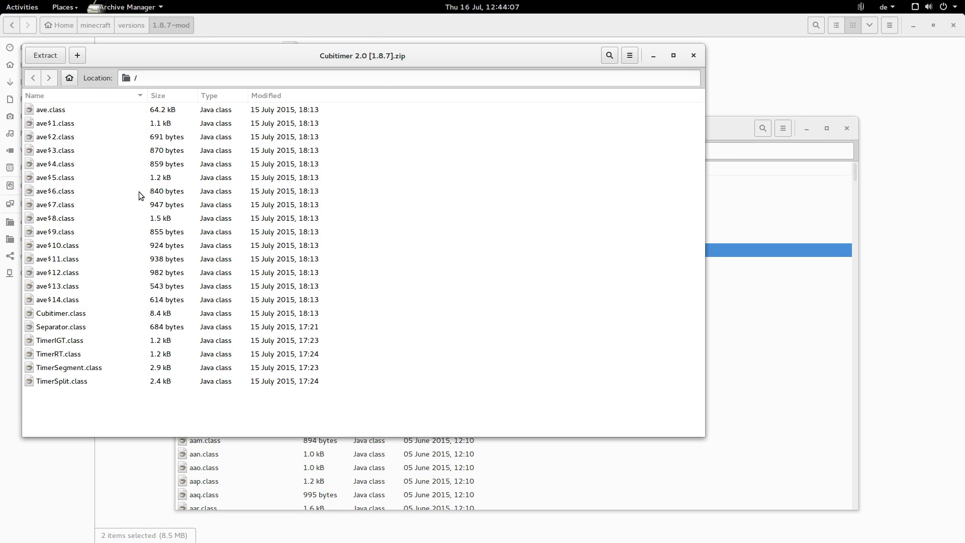
mouse_move(109, 226)
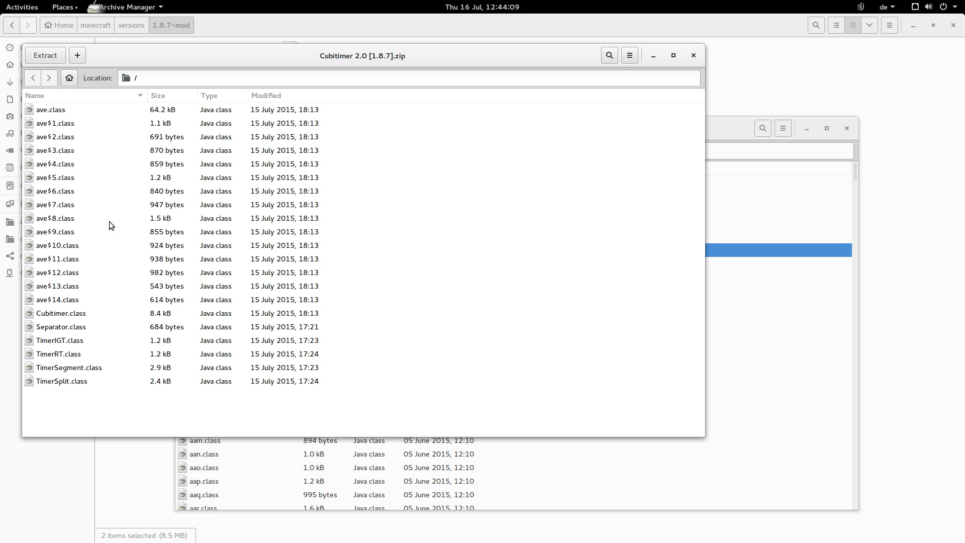
key(ctrl+a)
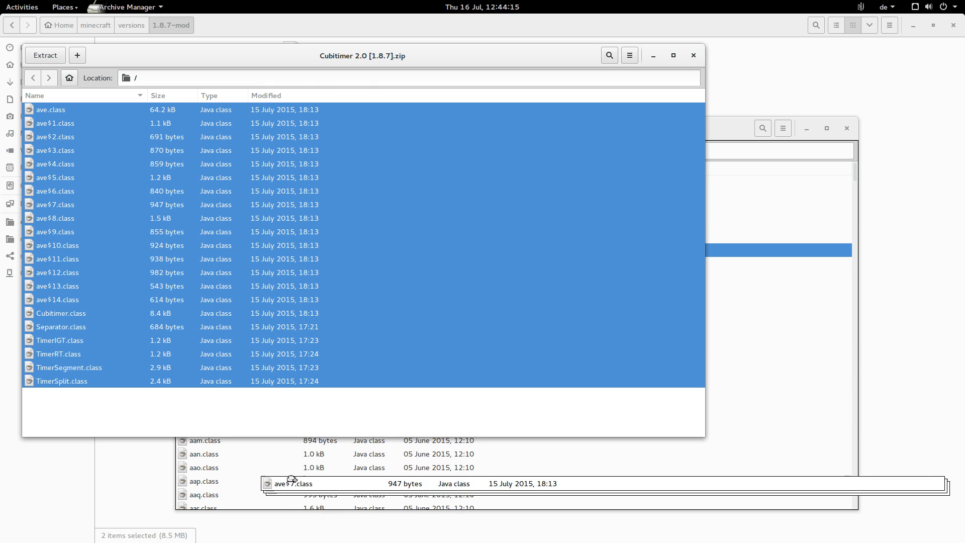
click(511, 128)
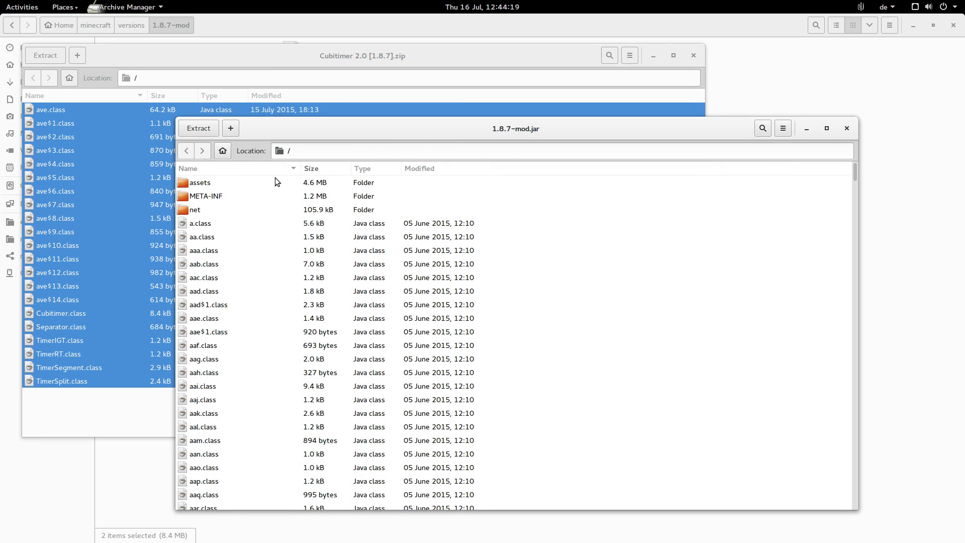
Step: Delete the META-INF folder from 1.8.7-mod.jar and close the archives
right_click(206, 195)
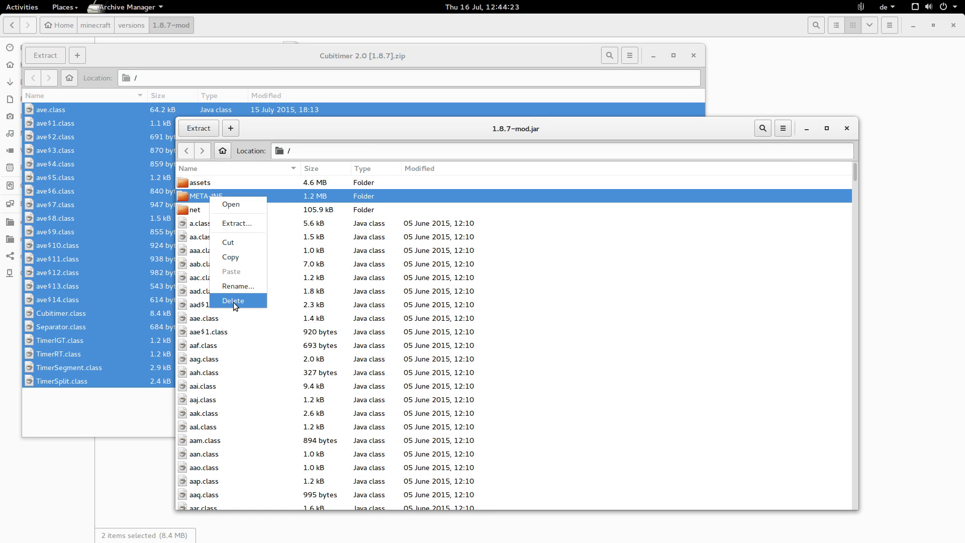
click(233, 301)
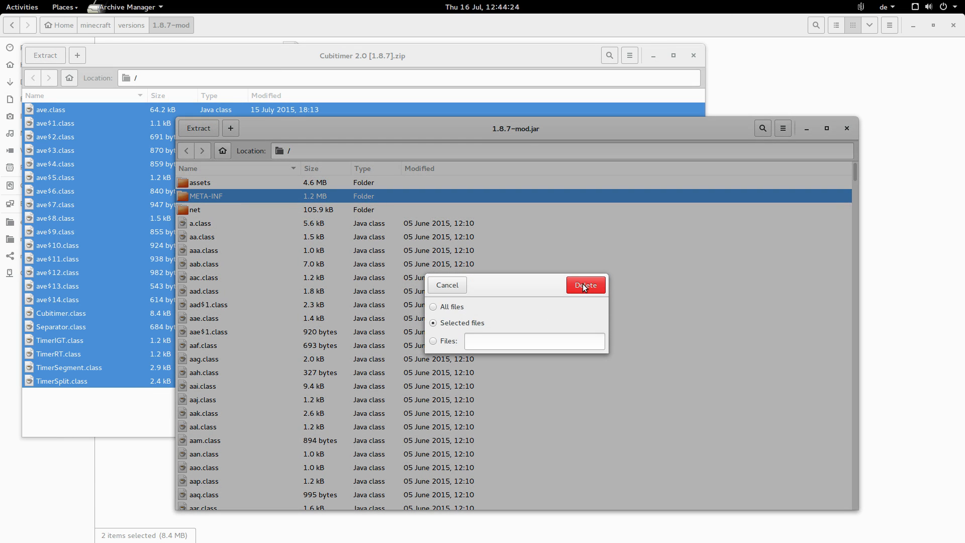
click(583, 284)
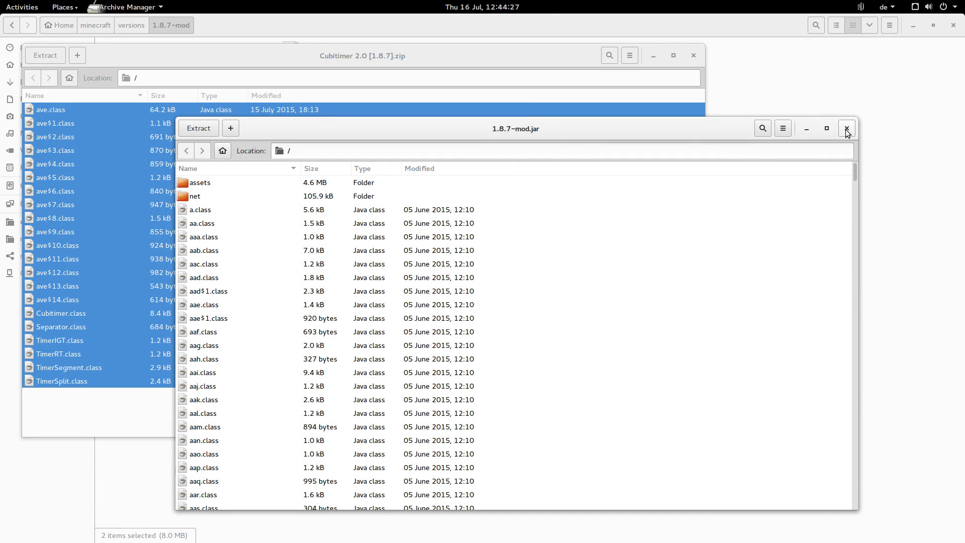
mouse_move(852, 131)
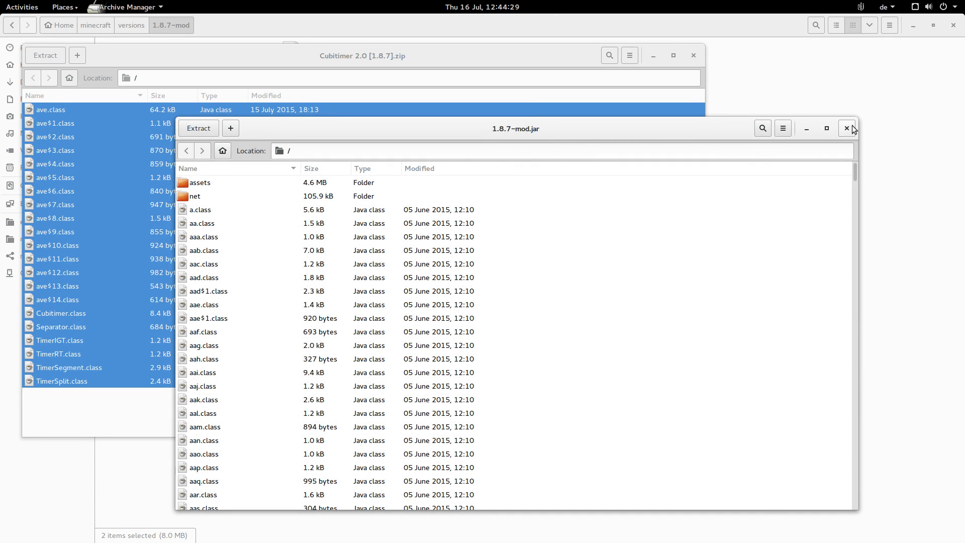
click(847, 128)
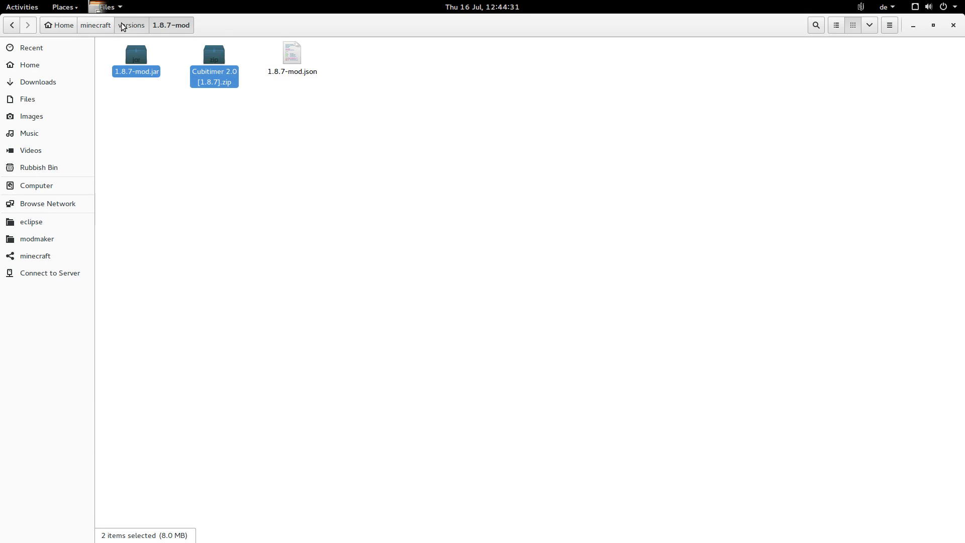
click(95, 25)
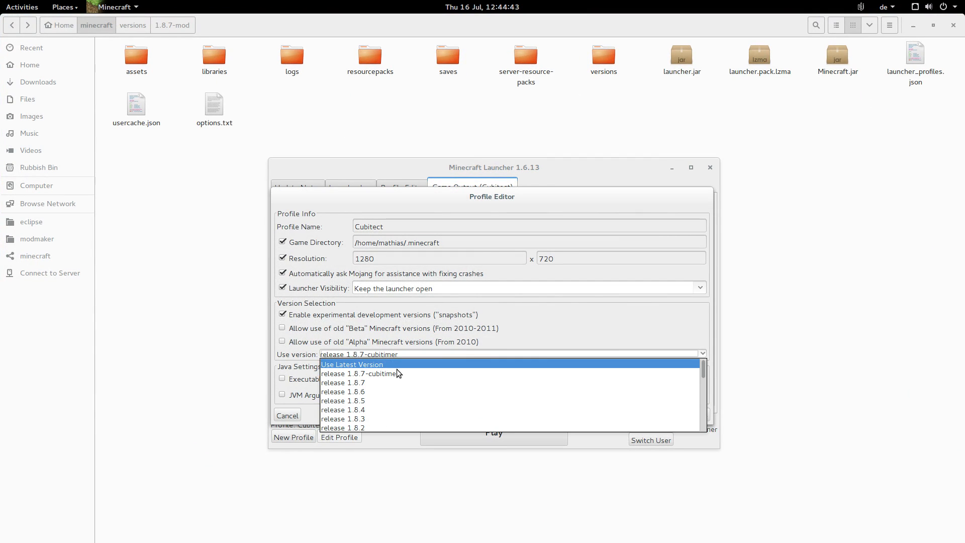
Step: Set the Cubitect profile's version to release 1.8.7-mod and save the profile
click(361, 374)
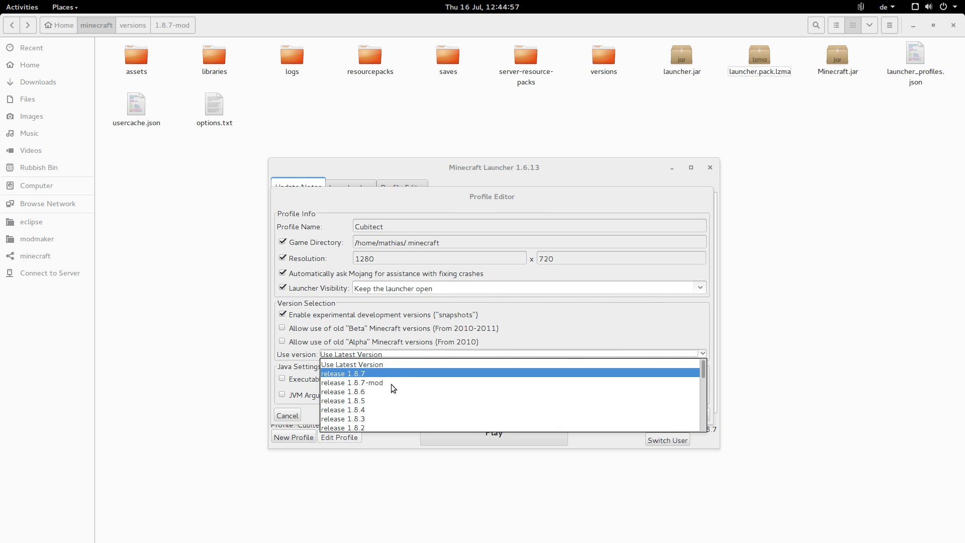
mouse_move(351, 382)
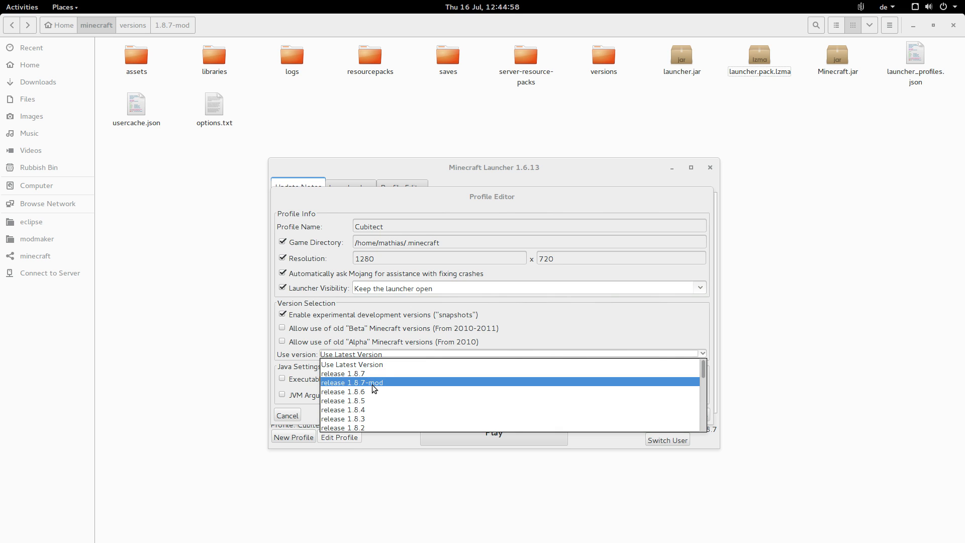
click(351, 382)
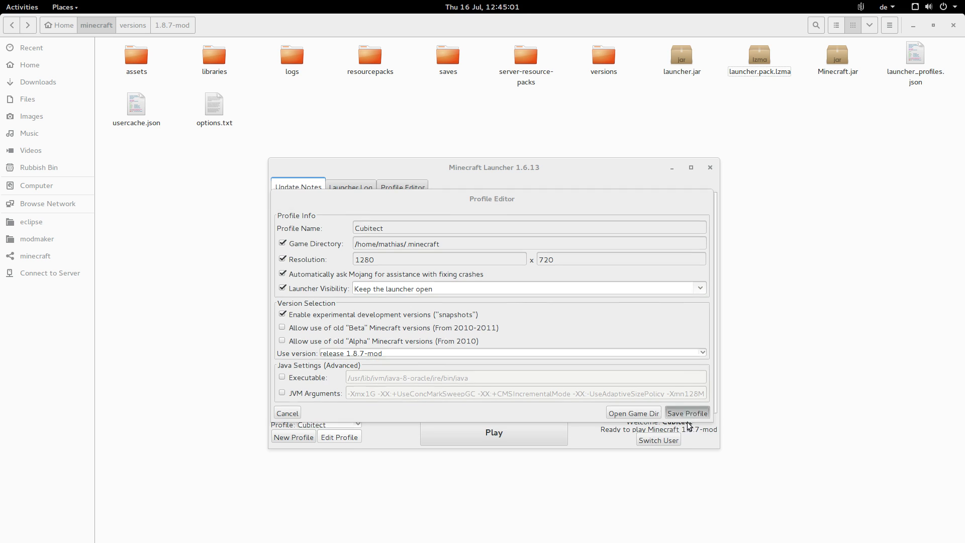
click(687, 413)
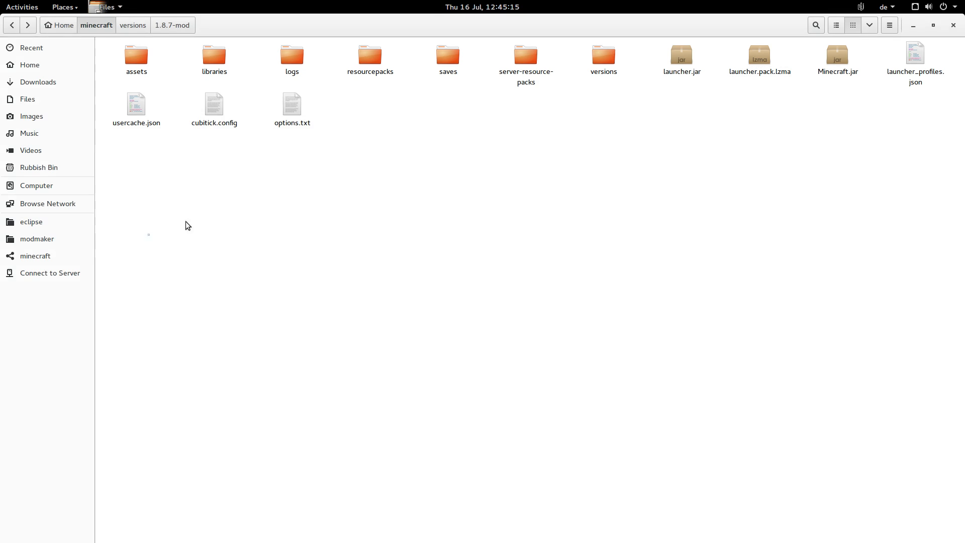
Step: Add the line $SPLIT:asdfg=00:00:12.34 at the end of cubitick.config and save
double_click(214, 105)
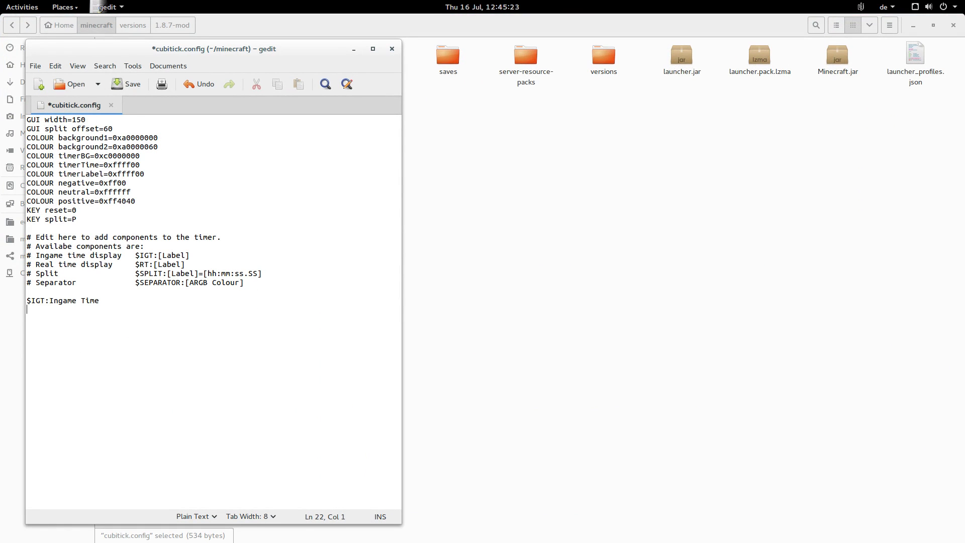
text($)
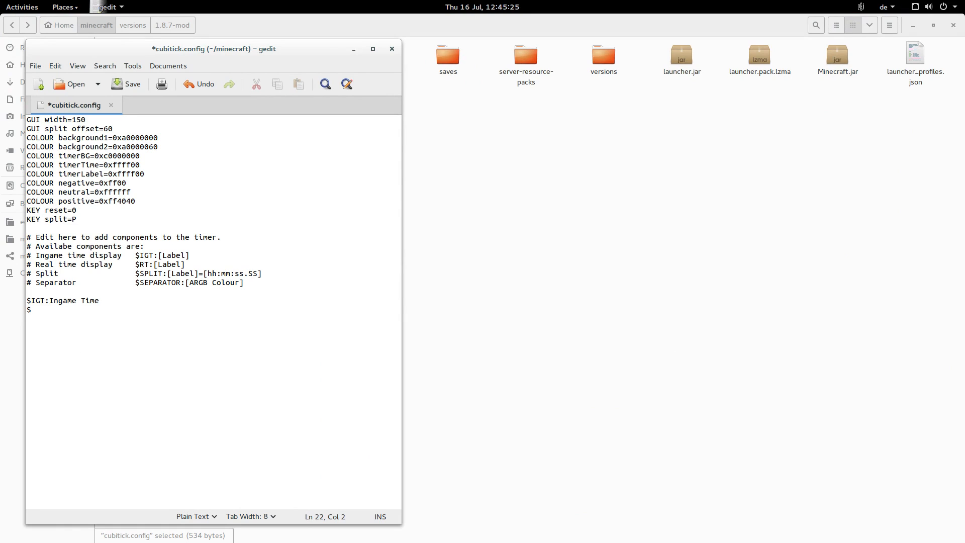
text($SPLIT)
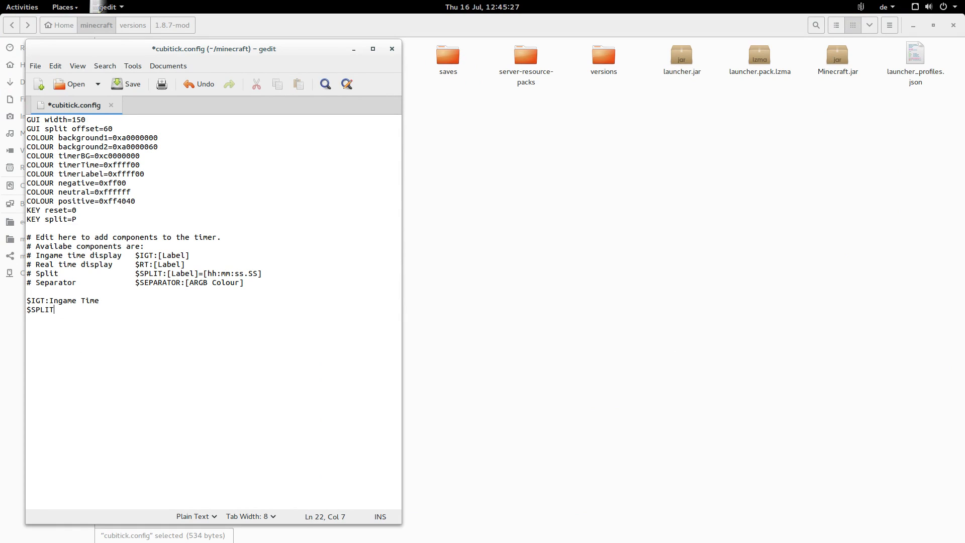
text(a)
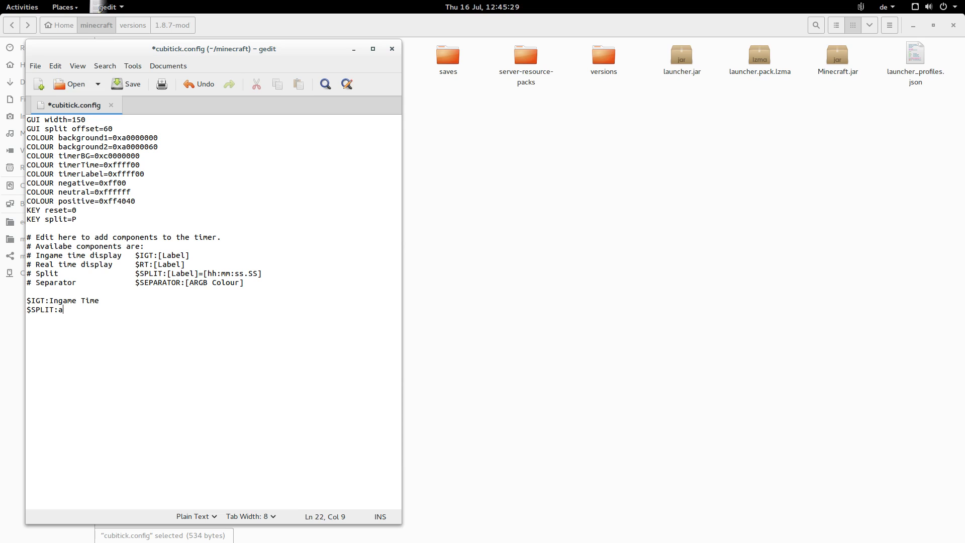
text(sdfg)
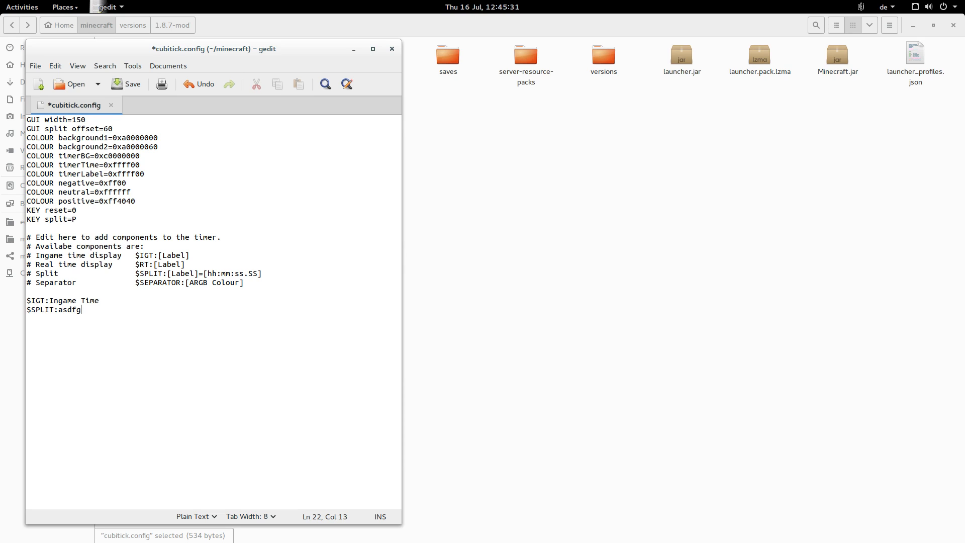
text(=)
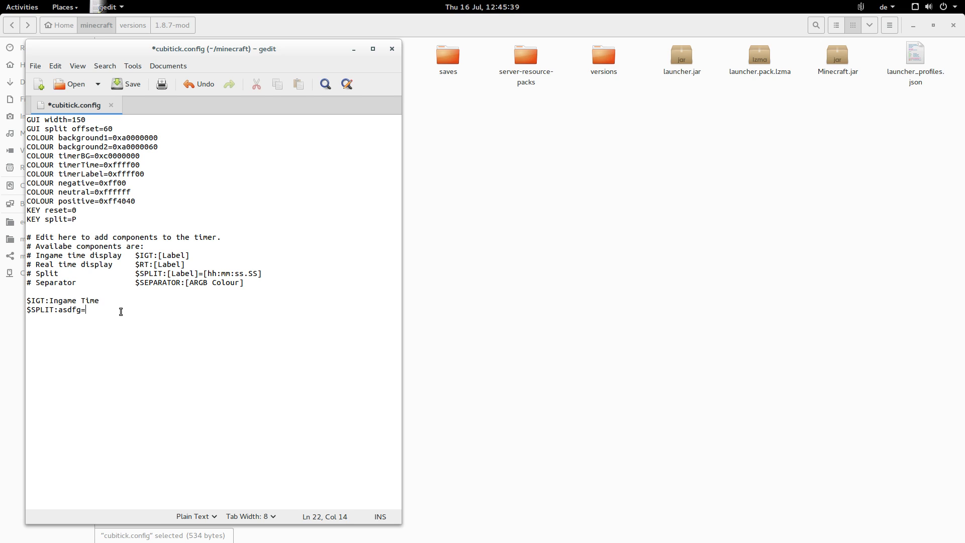
text(00:00)
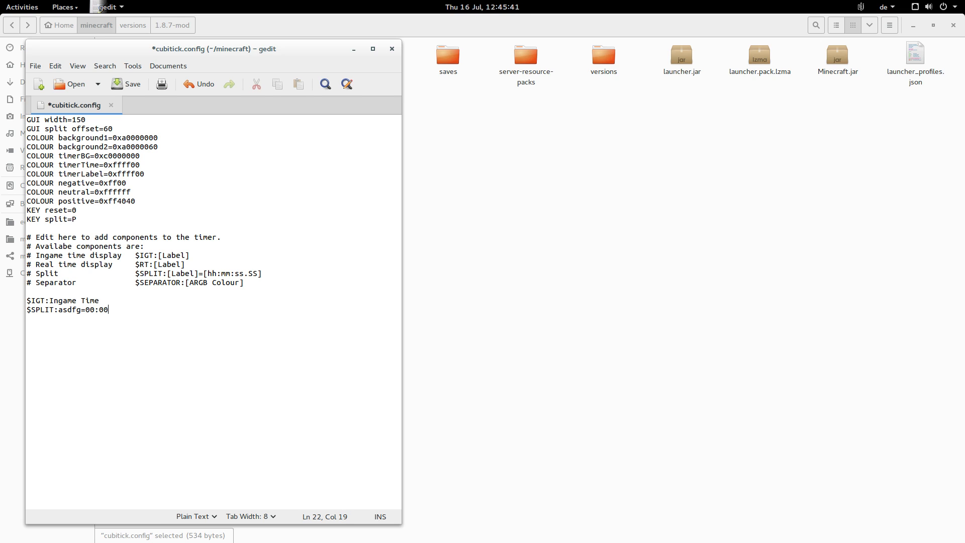
text(:)
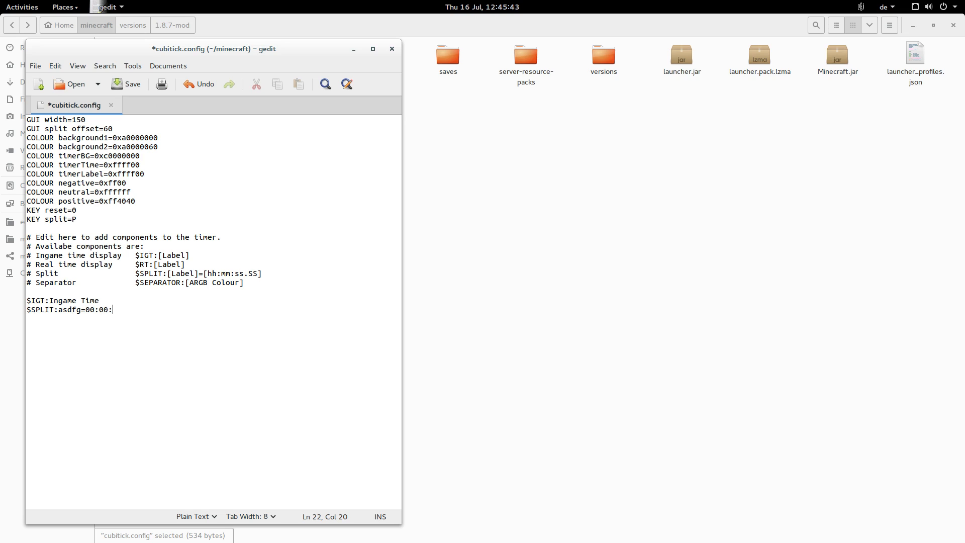
text(12)
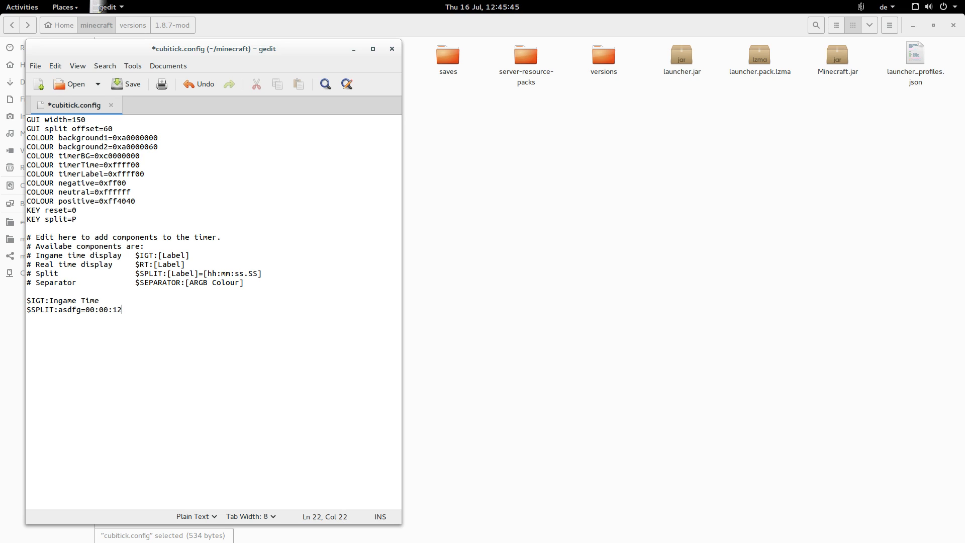
text(.3)
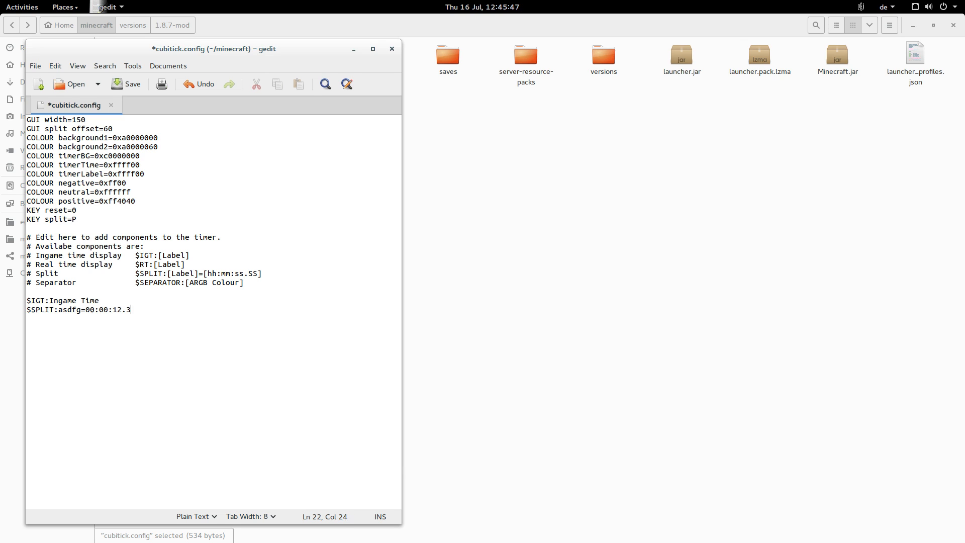
text(4)
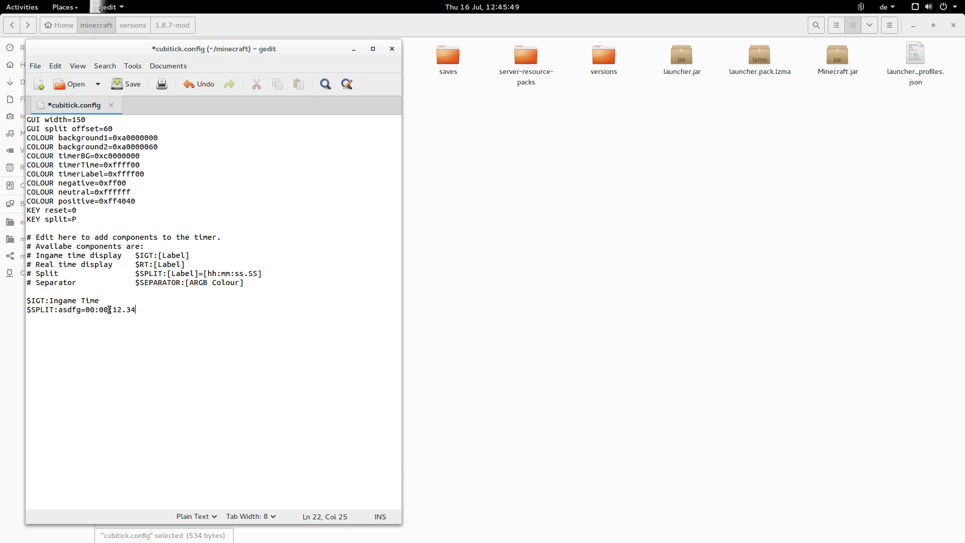
double_click(89, 310)
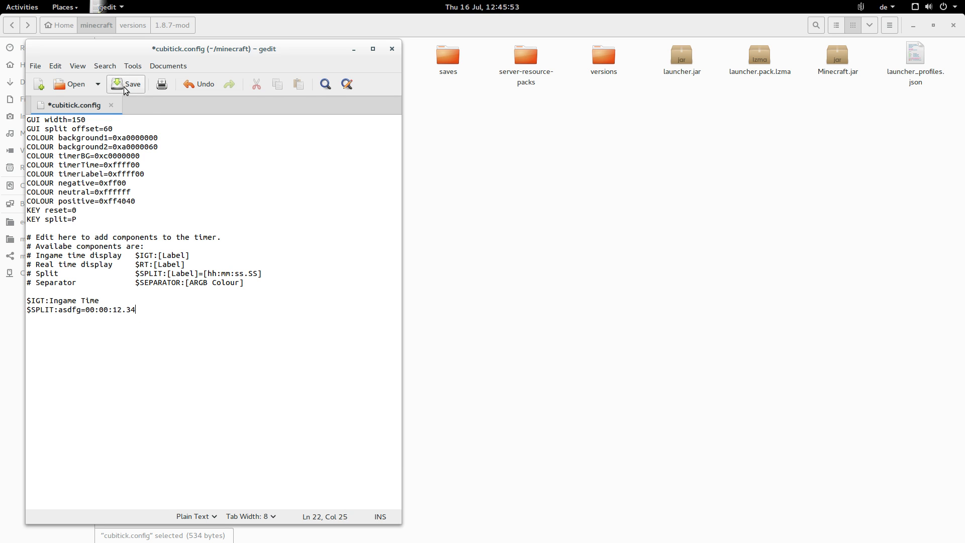
click(125, 84)
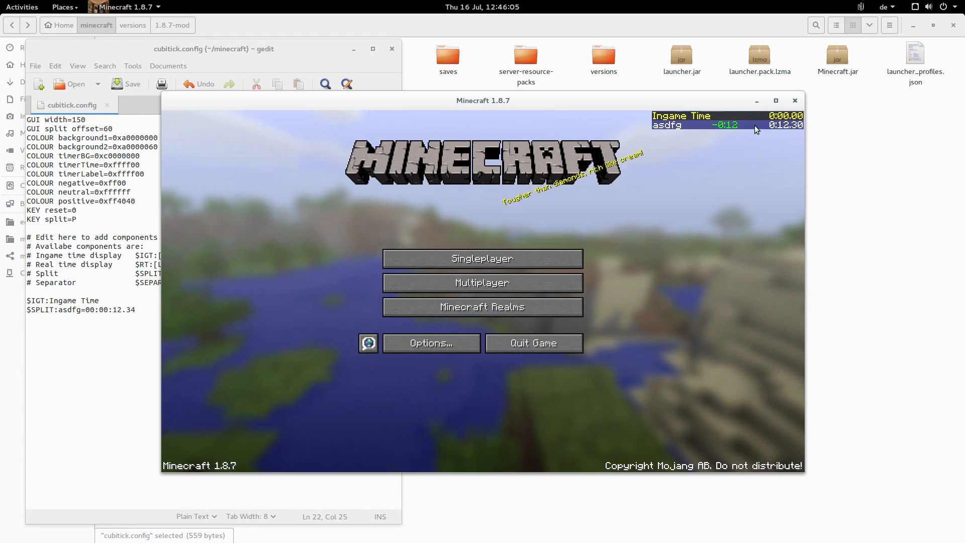
Step: Load New World from Singleplayer and pause at 1.35 seconds against the asdfg split
click(482, 258)
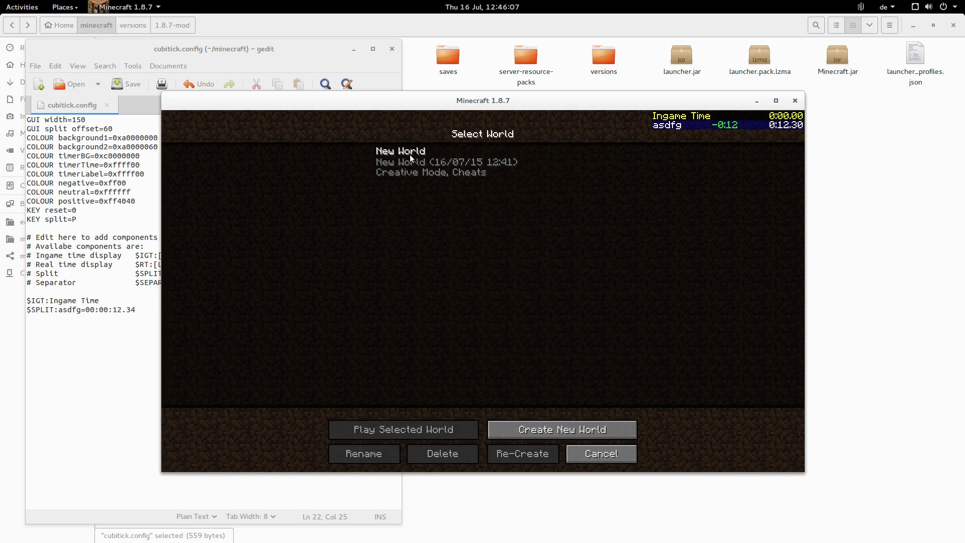
click(600, 454)
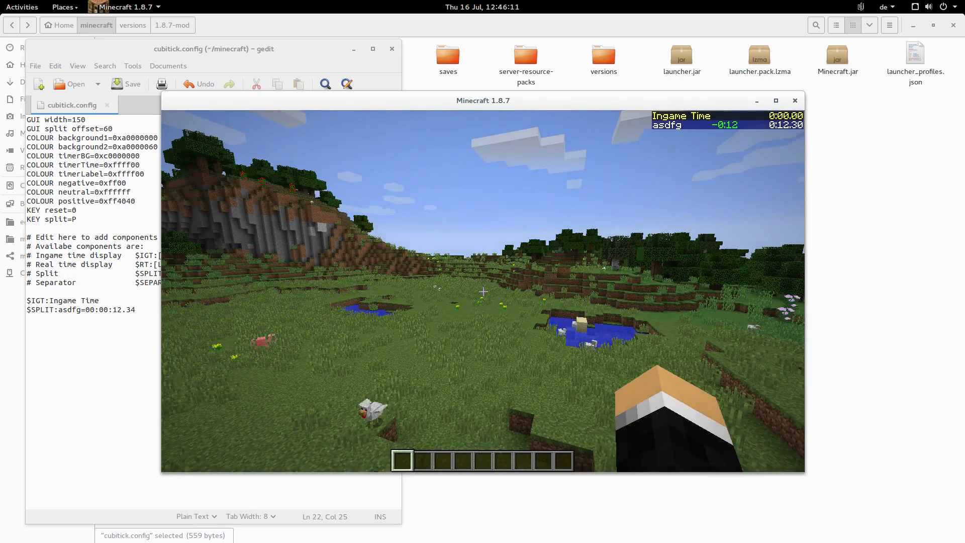
key(Escape)
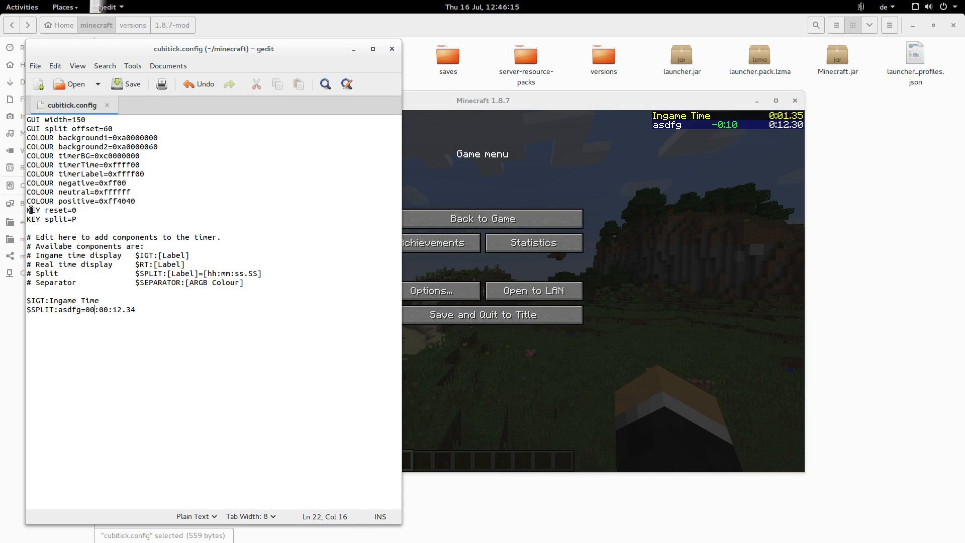
click(74, 219)
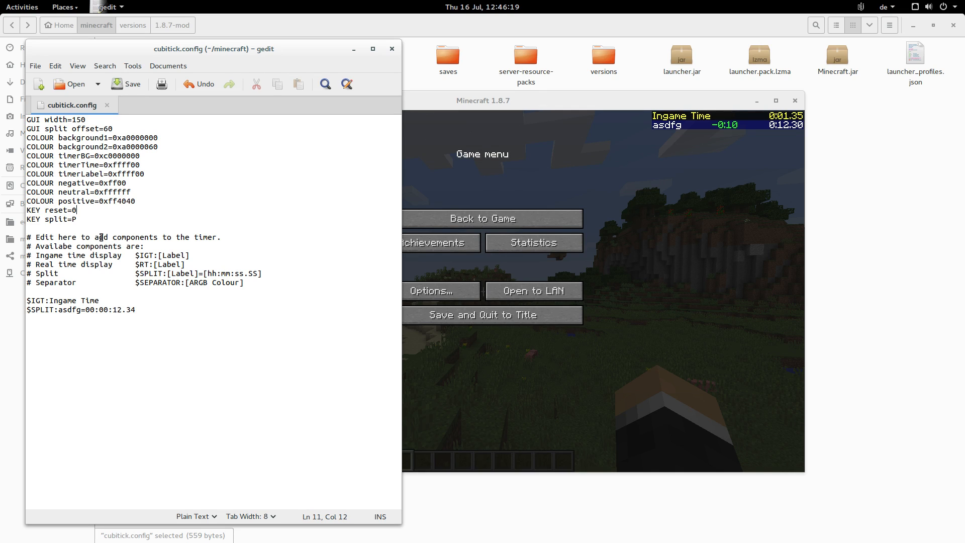
key(BackSpace)
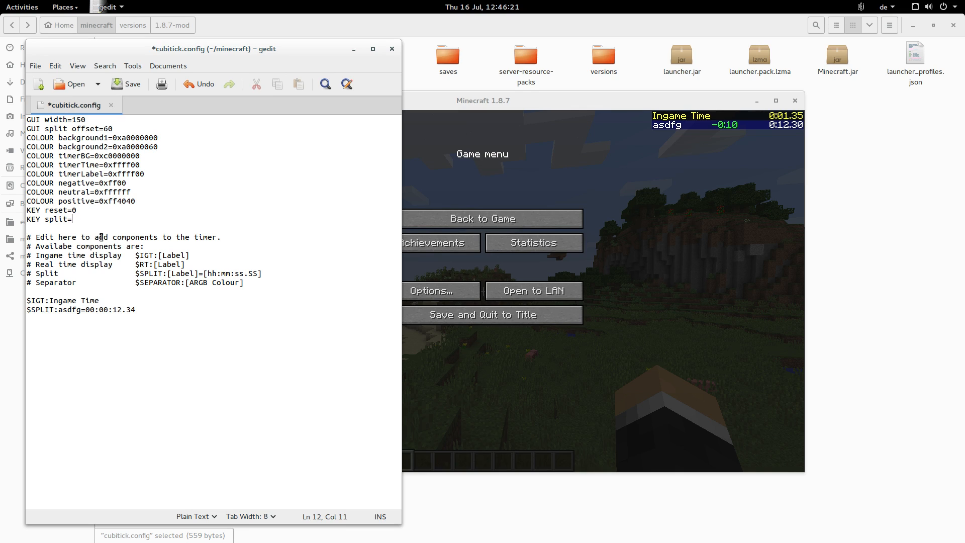
text(F6)
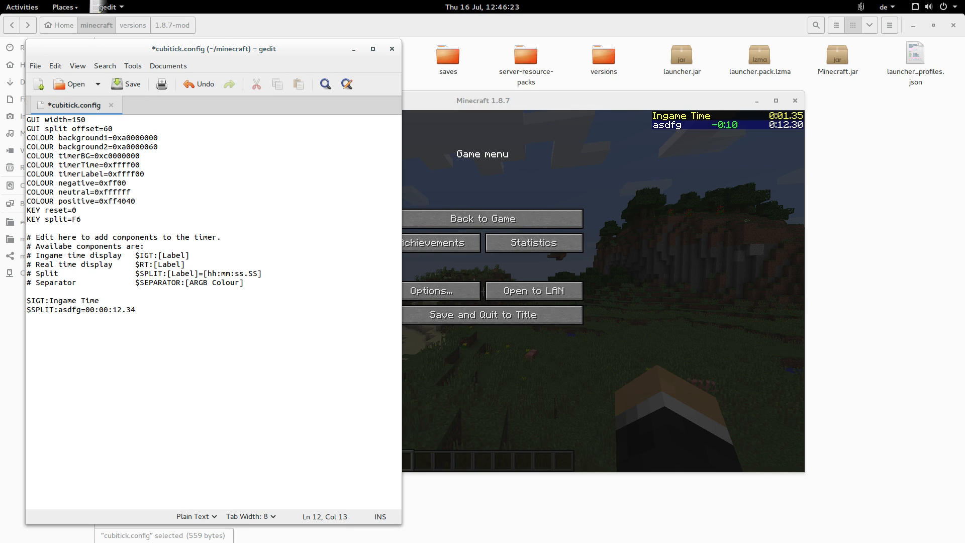
text(P)
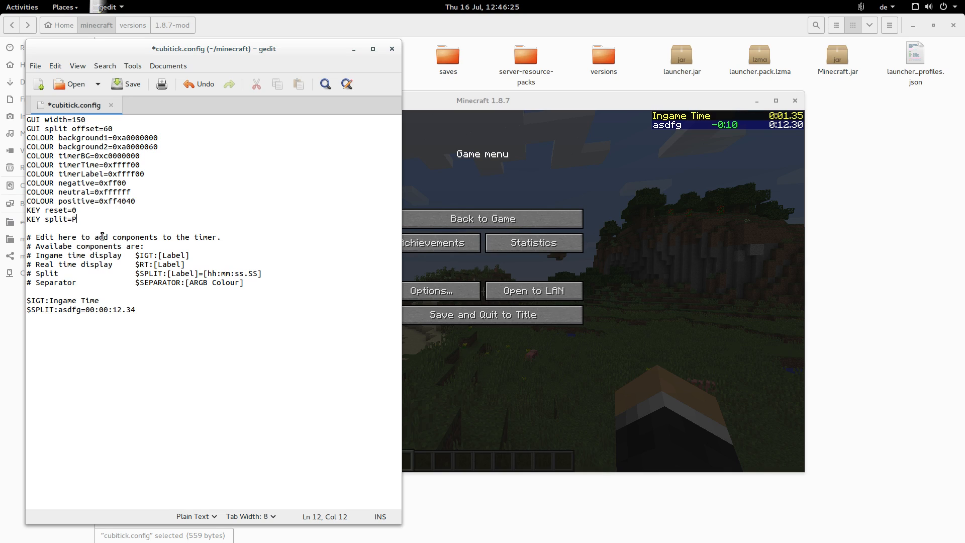